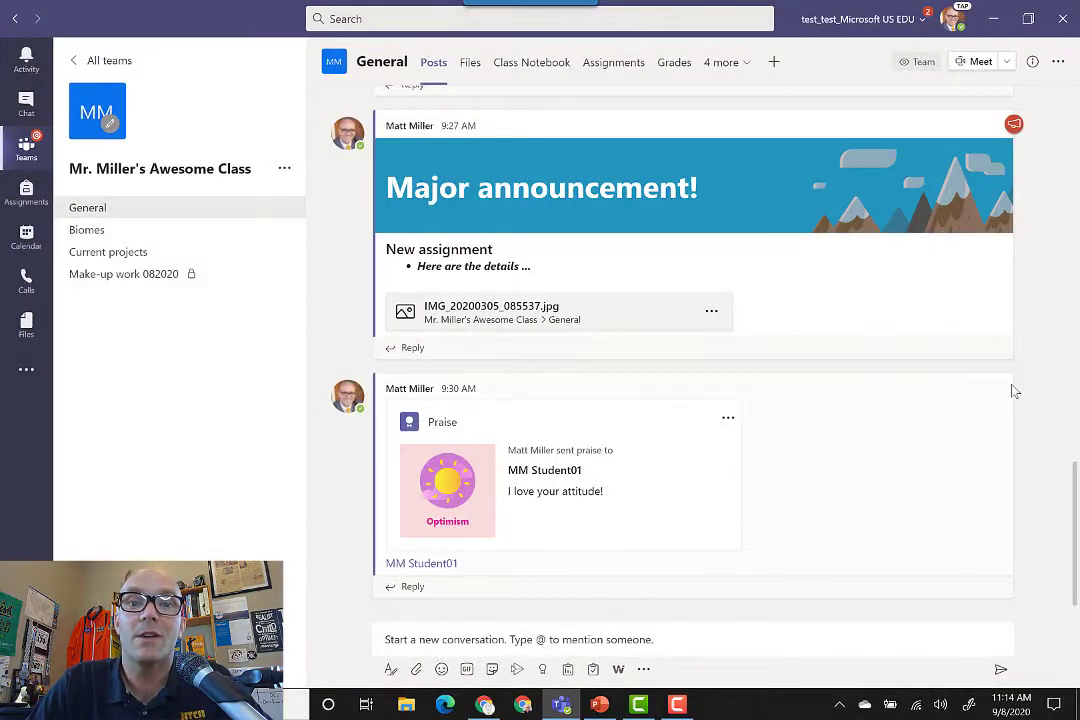
mouse_move(1015, 390)
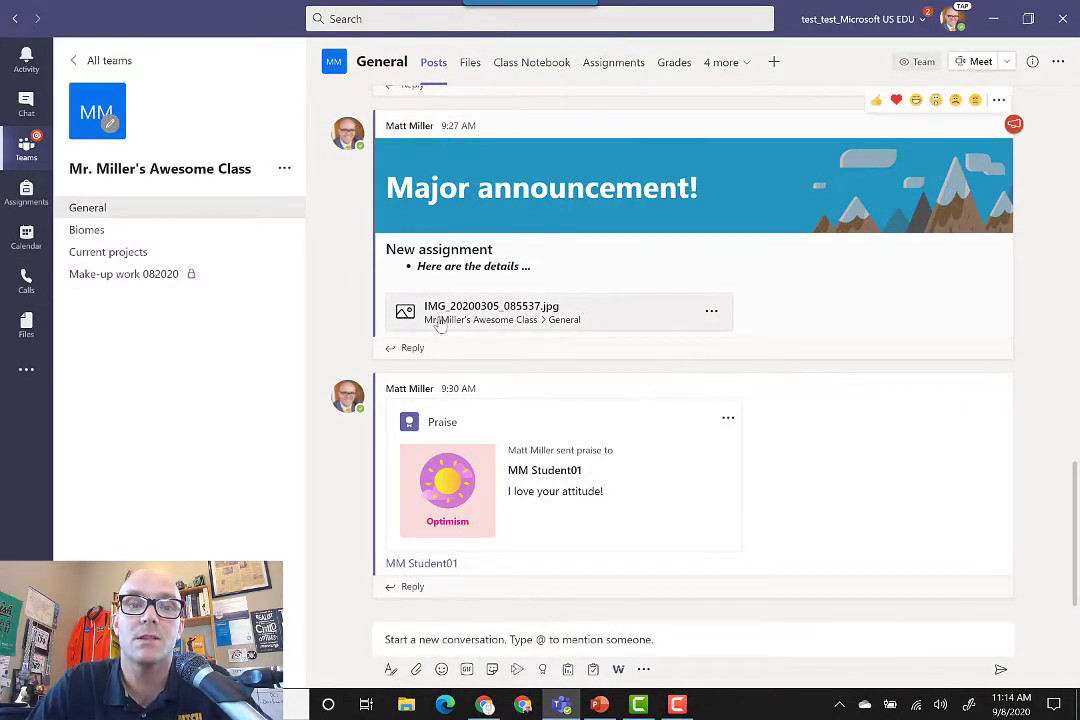
mouse_move(300, 430)
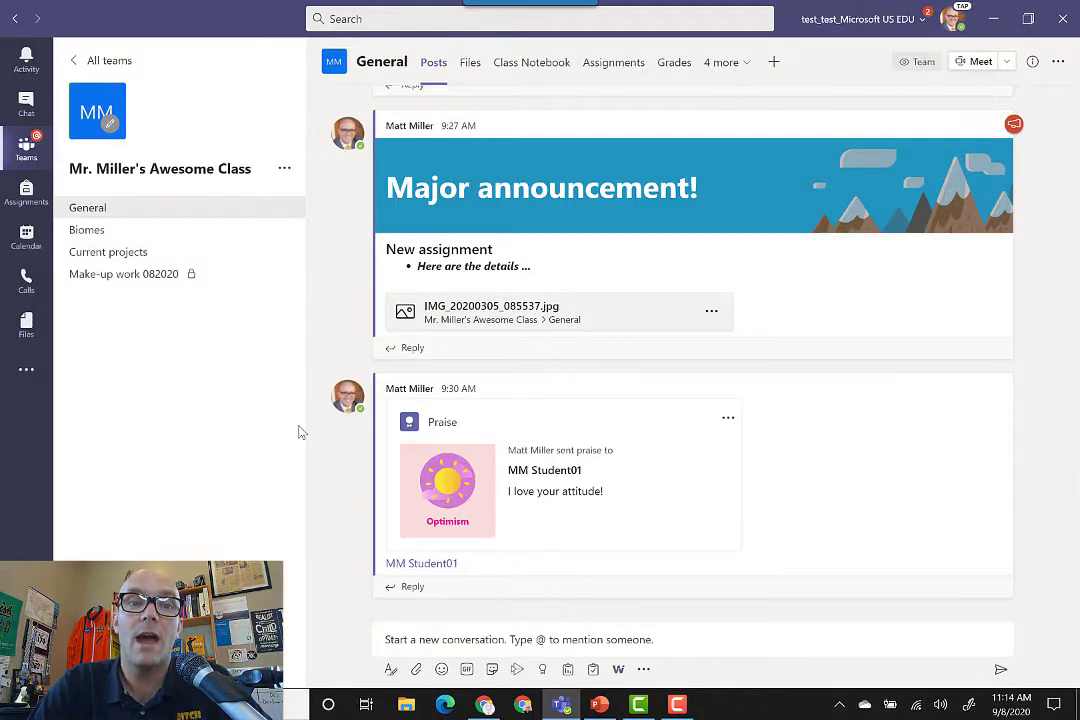
mouse_move(314, 236)
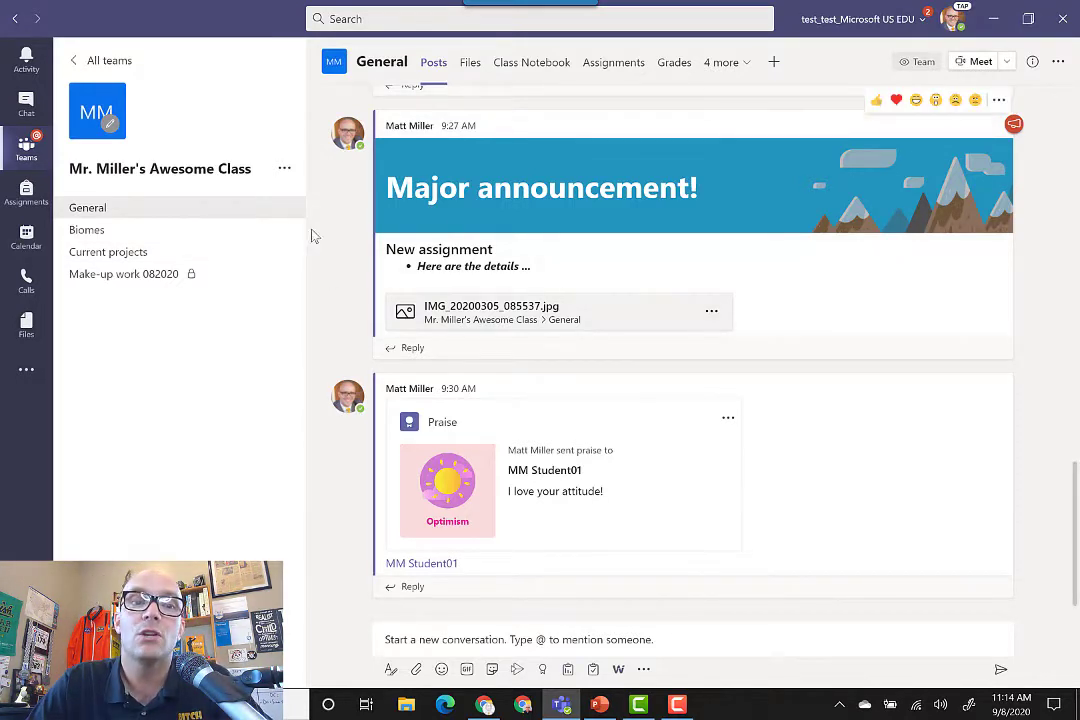
mouse_move(614, 62)
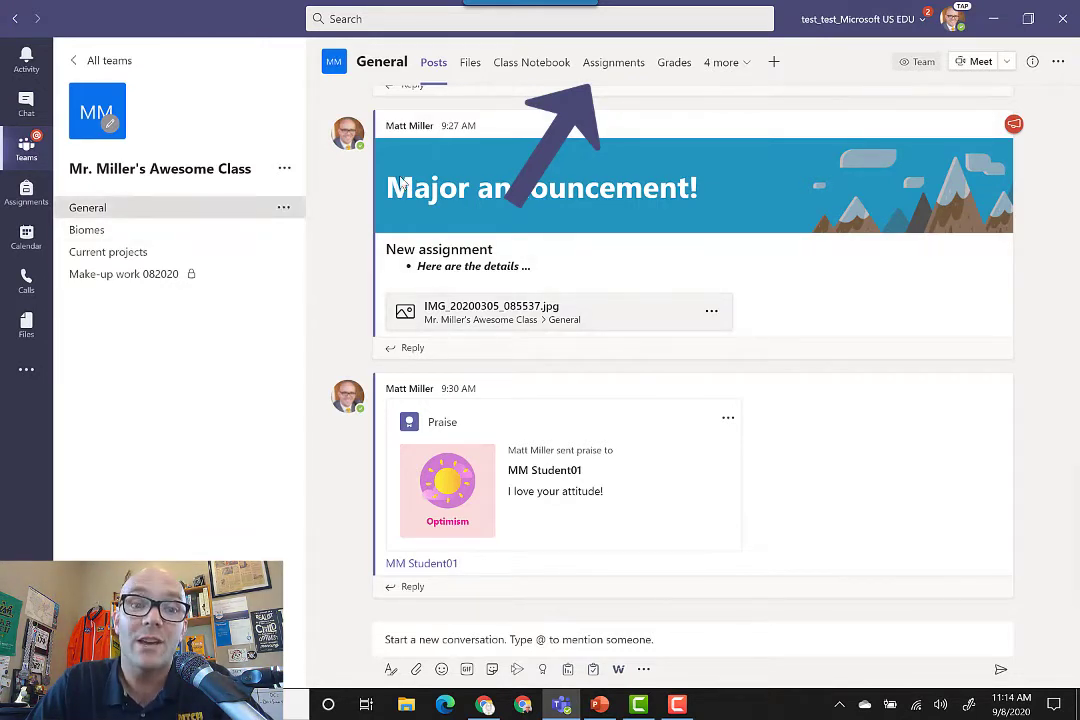
mouse_move(614, 62)
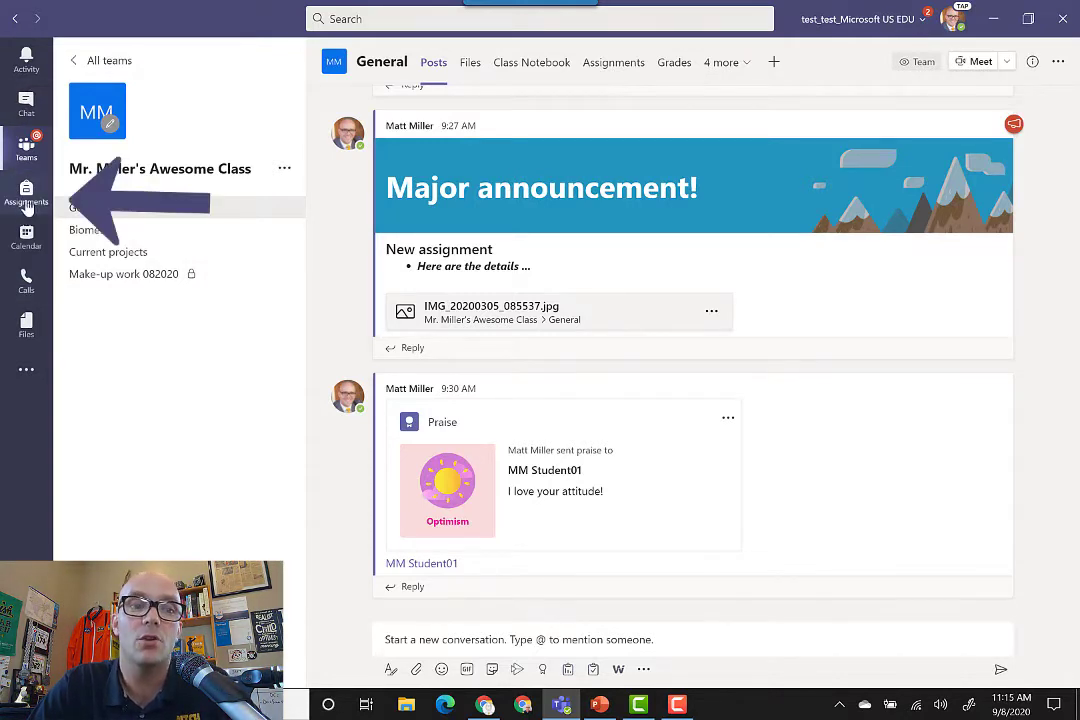
Open Assignments and choose the class to list its three assigned tasks
click(26, 195)
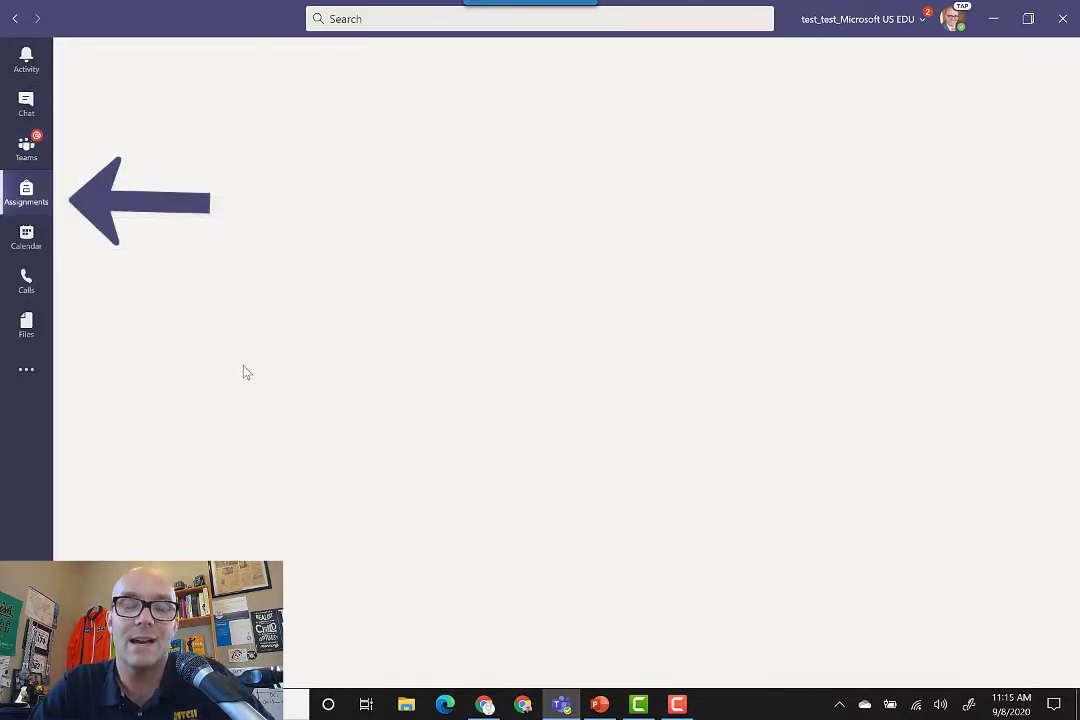
click(26, 195)
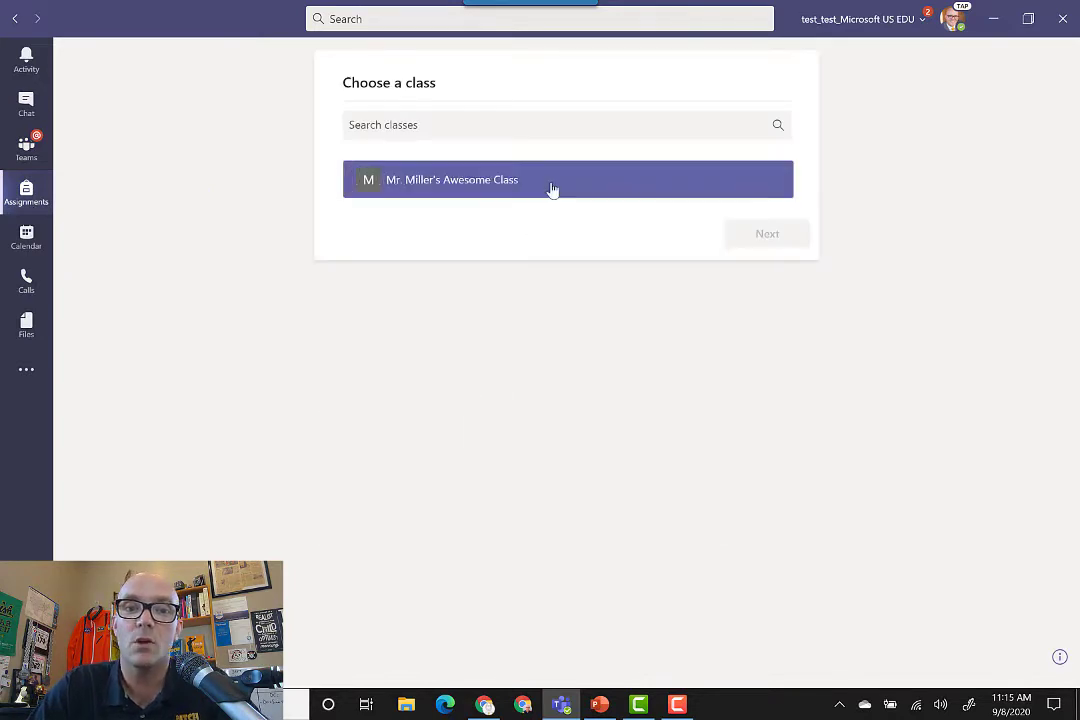
click(567, 179)
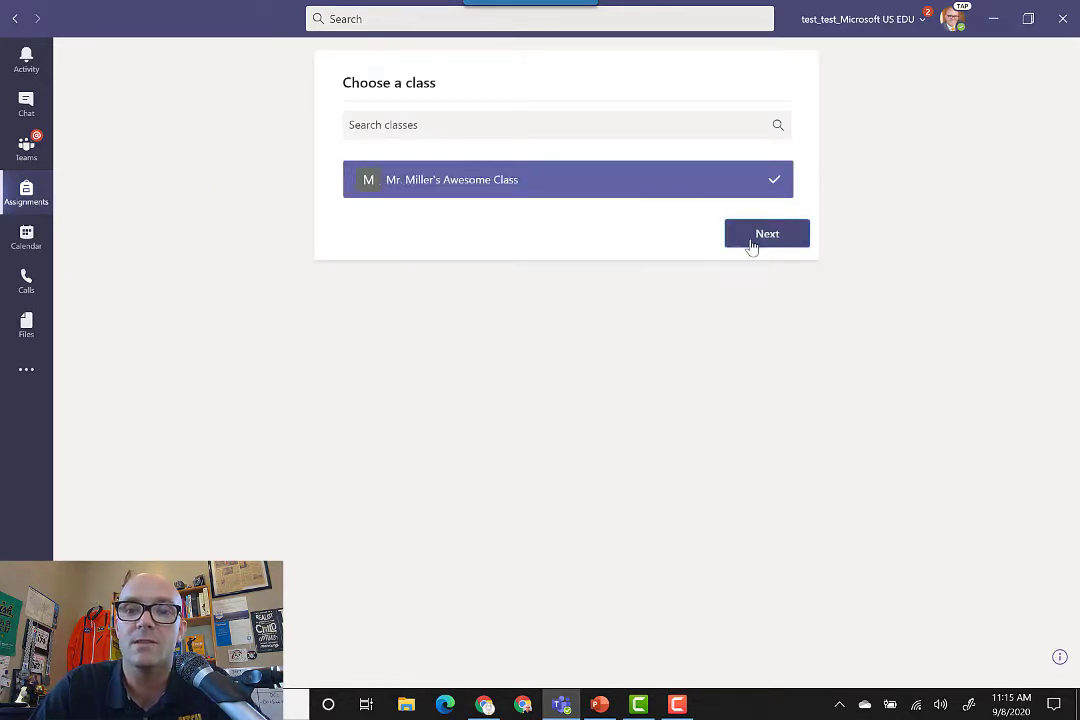
click(767, 233)
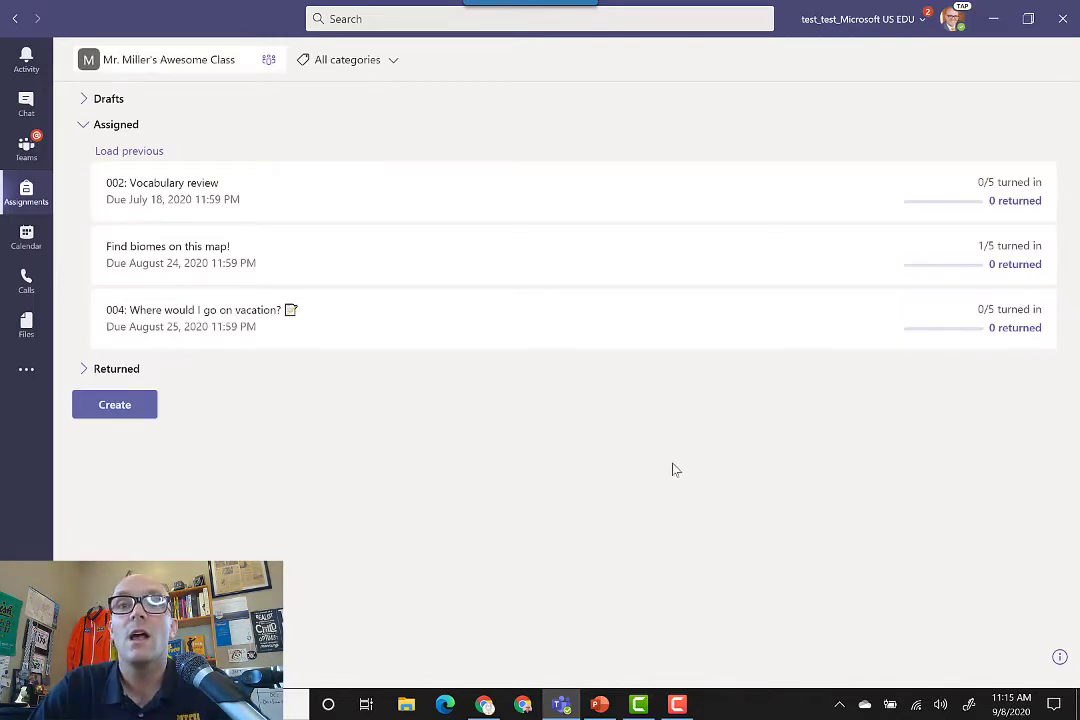
mouse_move(247, 454)
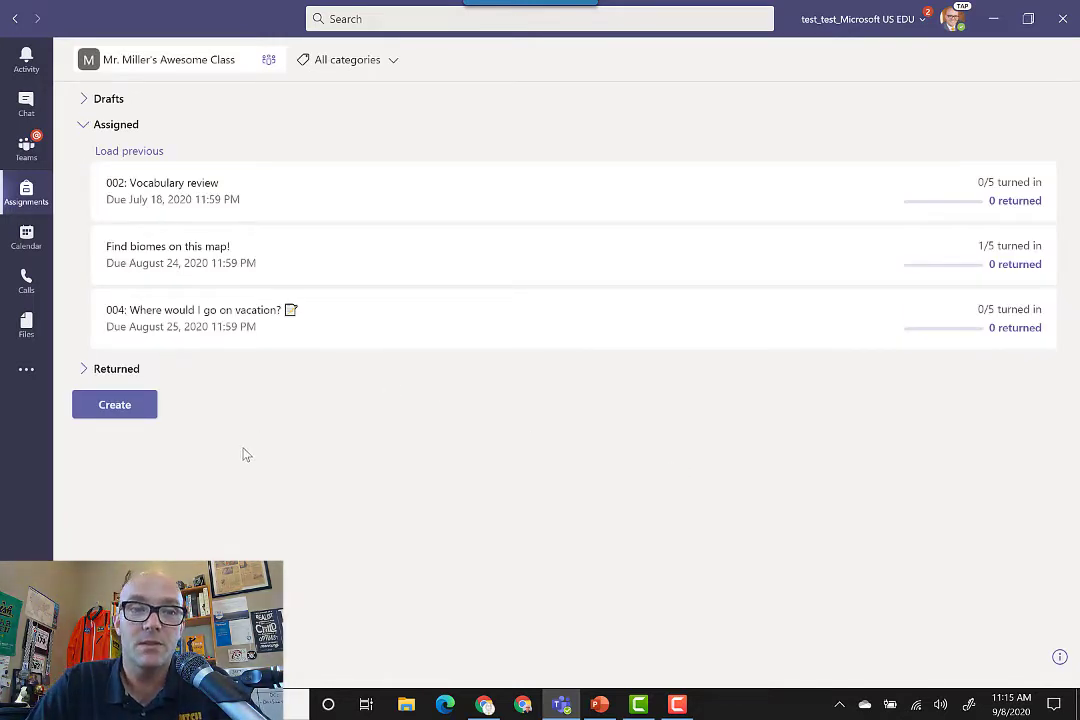
mouse_move(211, 199)
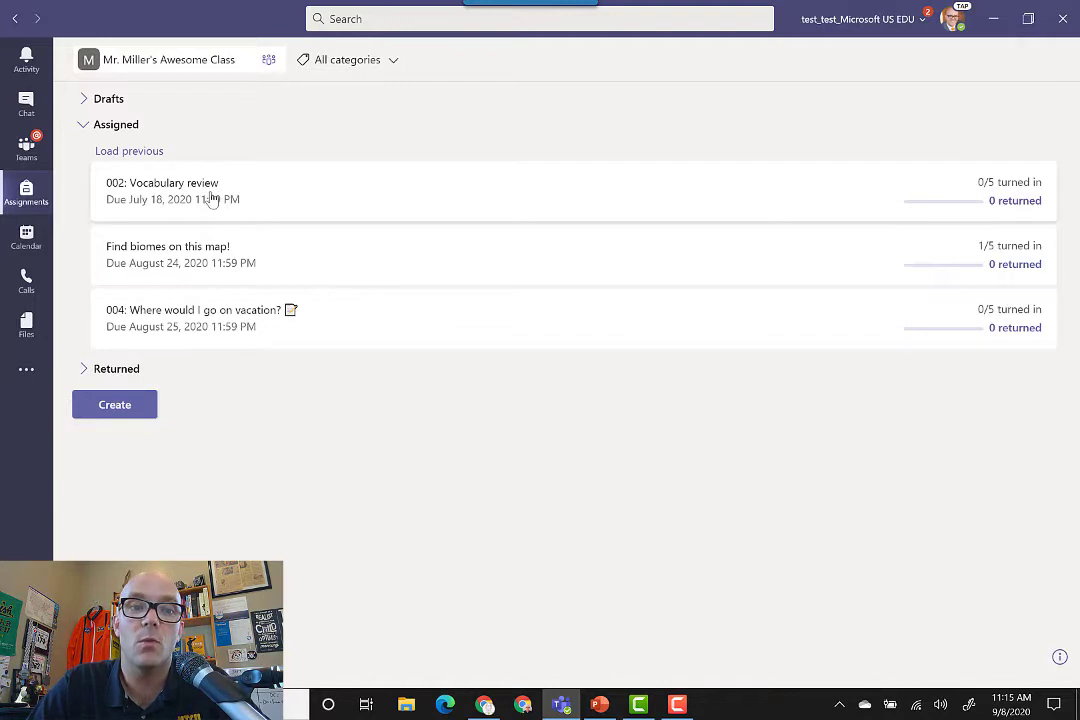
mouse_move(165, 451)
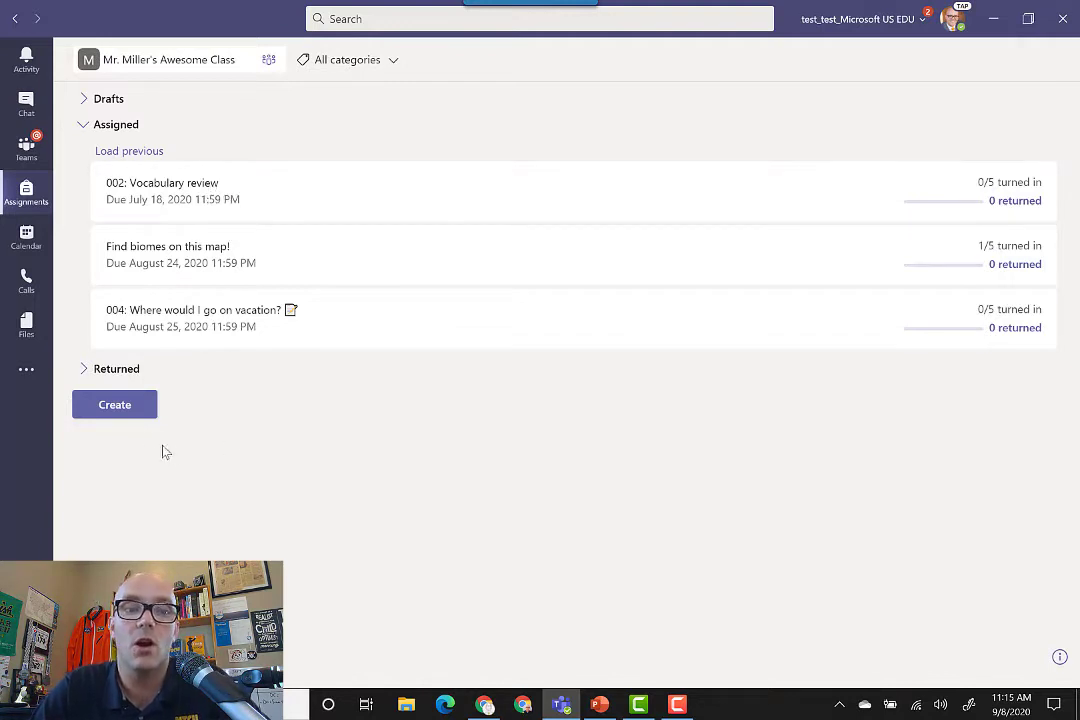
Create a new blank assignment from the Create menu
click(114, 404)
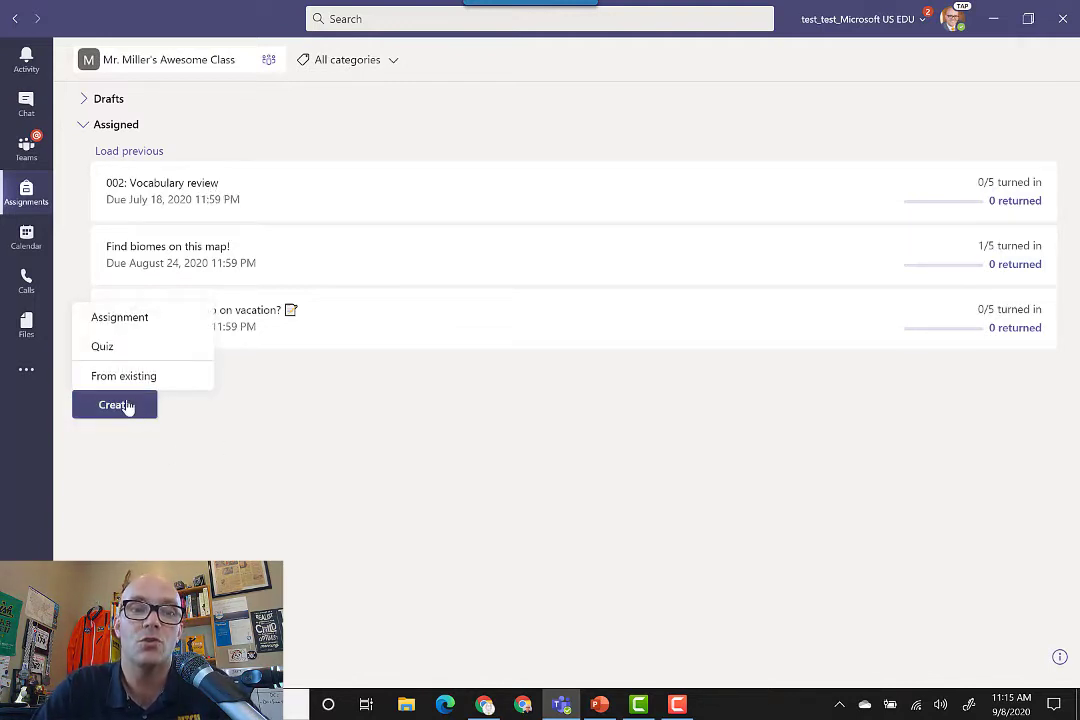
click(119, 317)
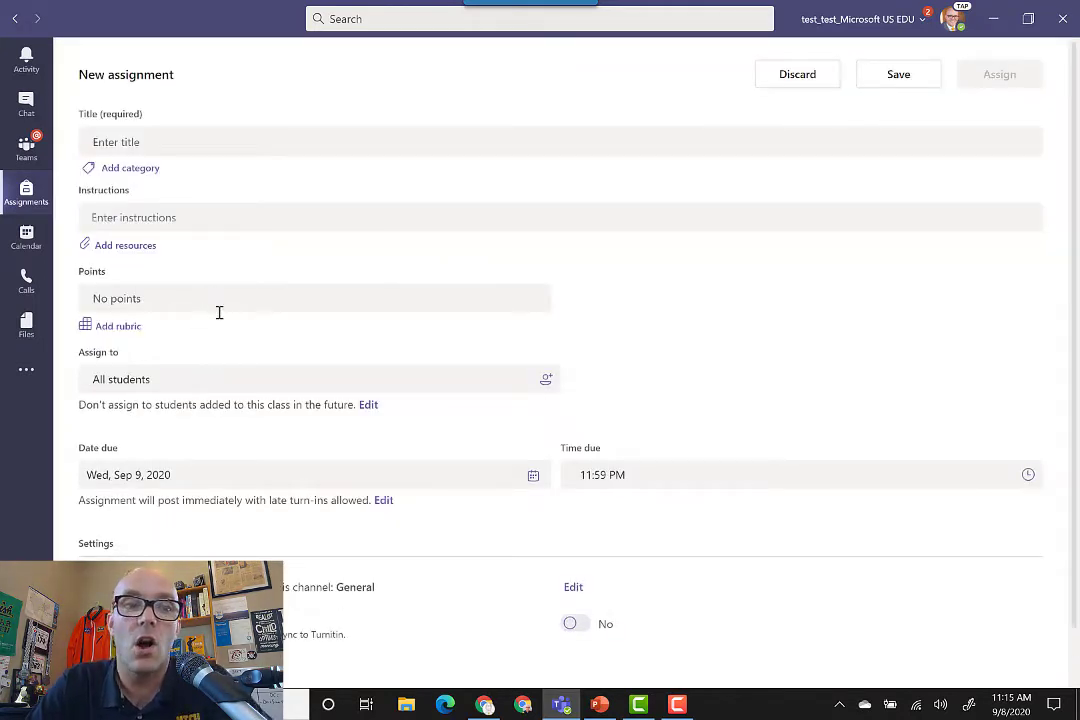
mouse_move(263, 210)
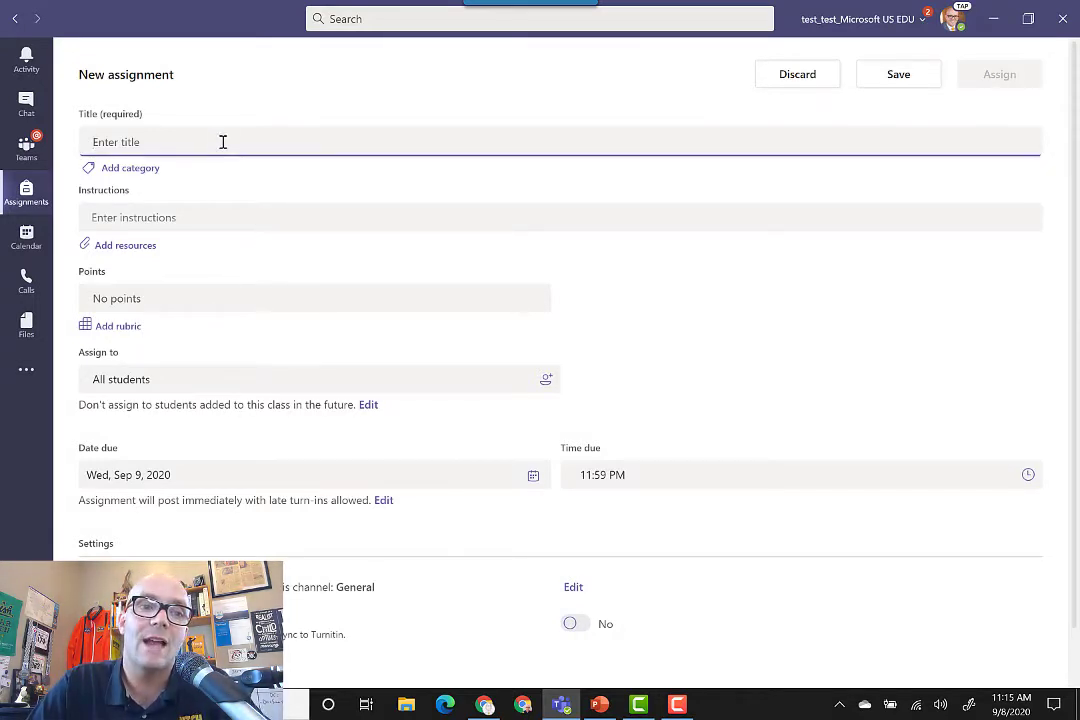
mouse_move(219, 182)
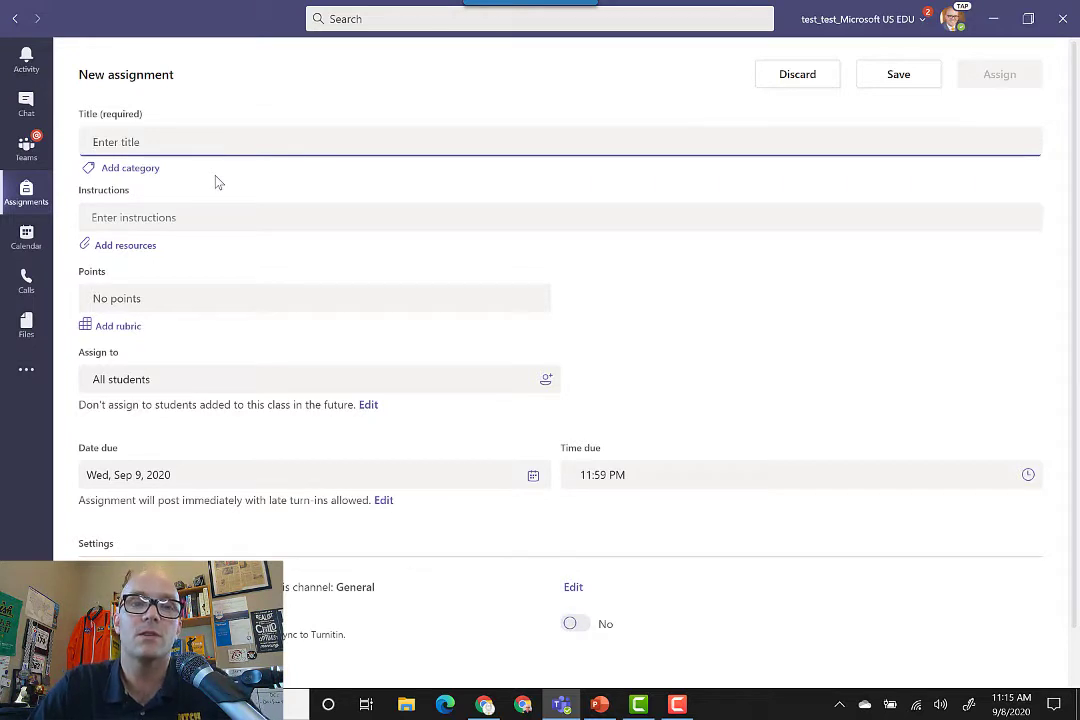
mouse_move(145, 175)
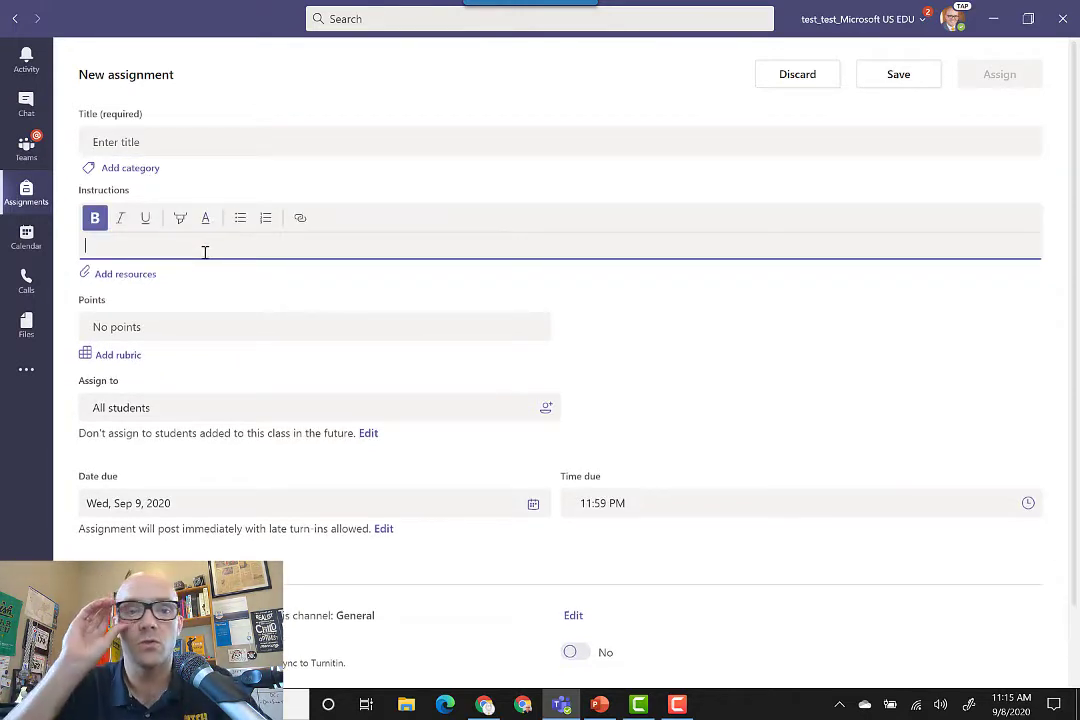
mouse_move(139, 284)
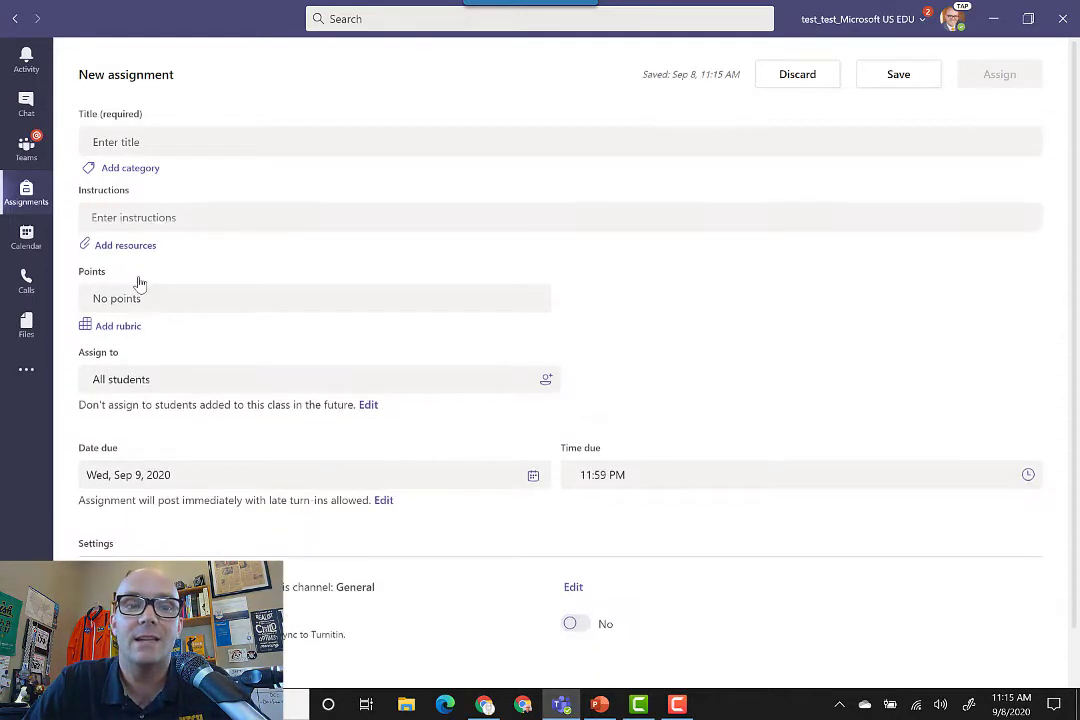
Attach Lesson Design Remix 52920.pptx and review its student edit options
click(125, 245)
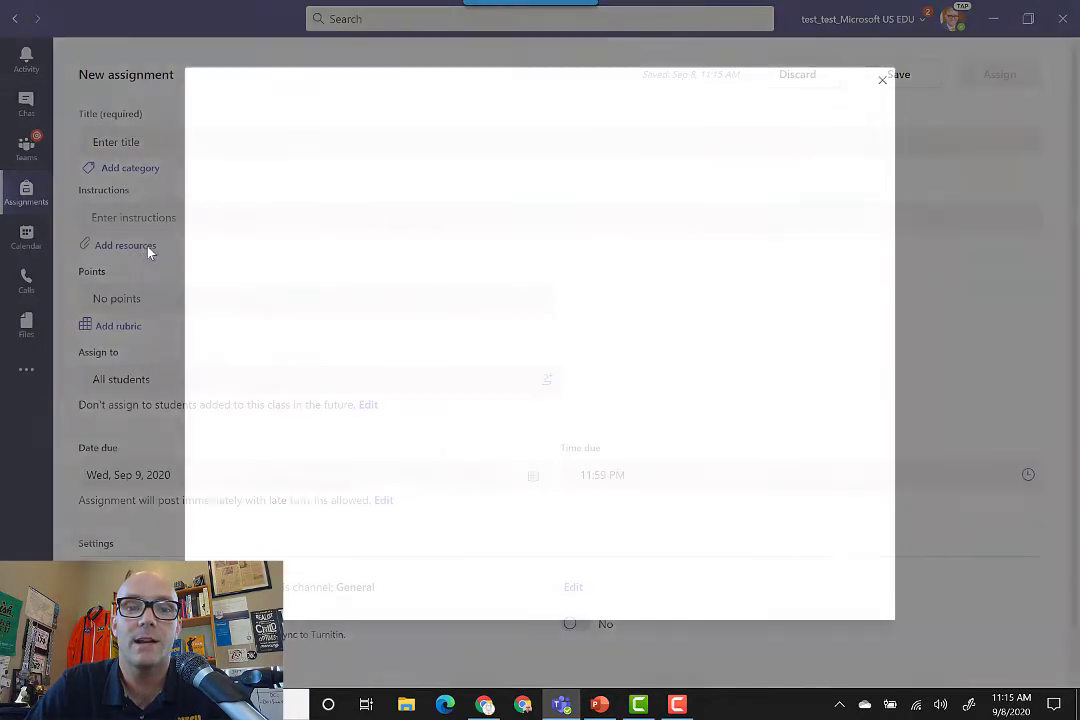
click(125, 245)
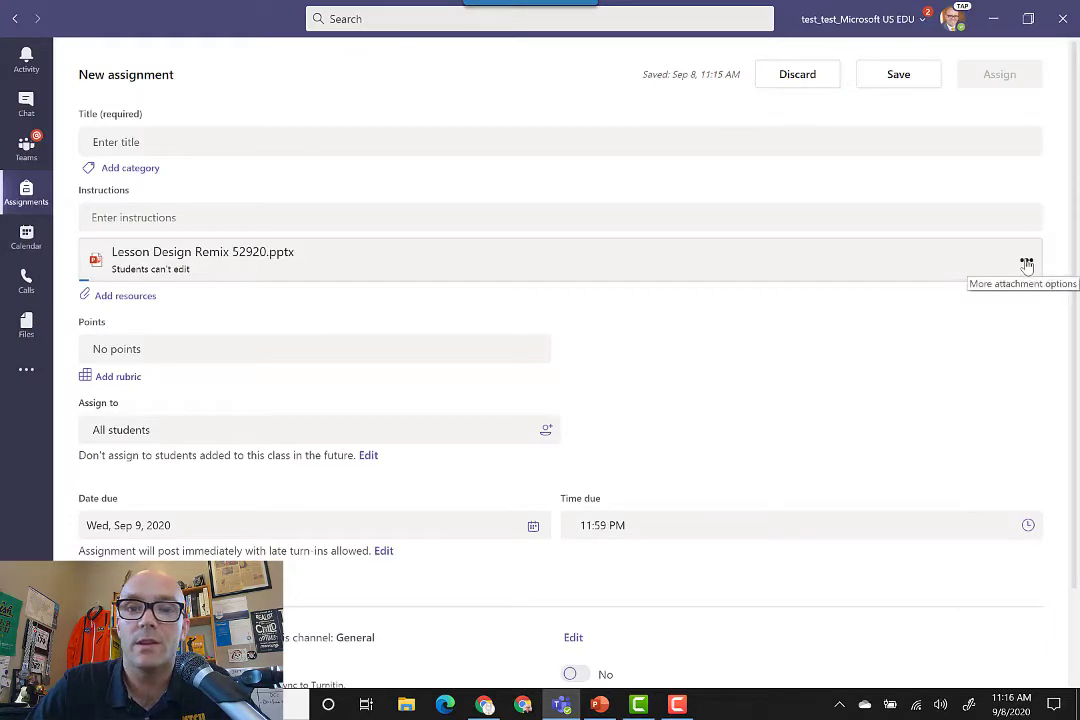
click(1026, 260)
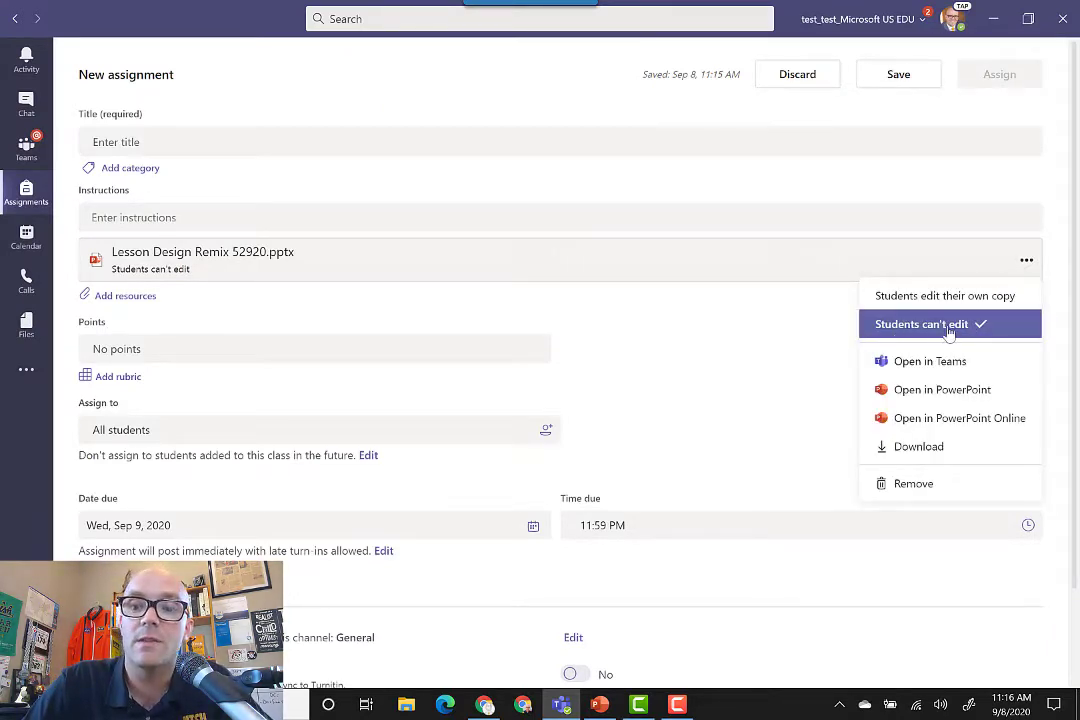
mouse_move(945, 295)
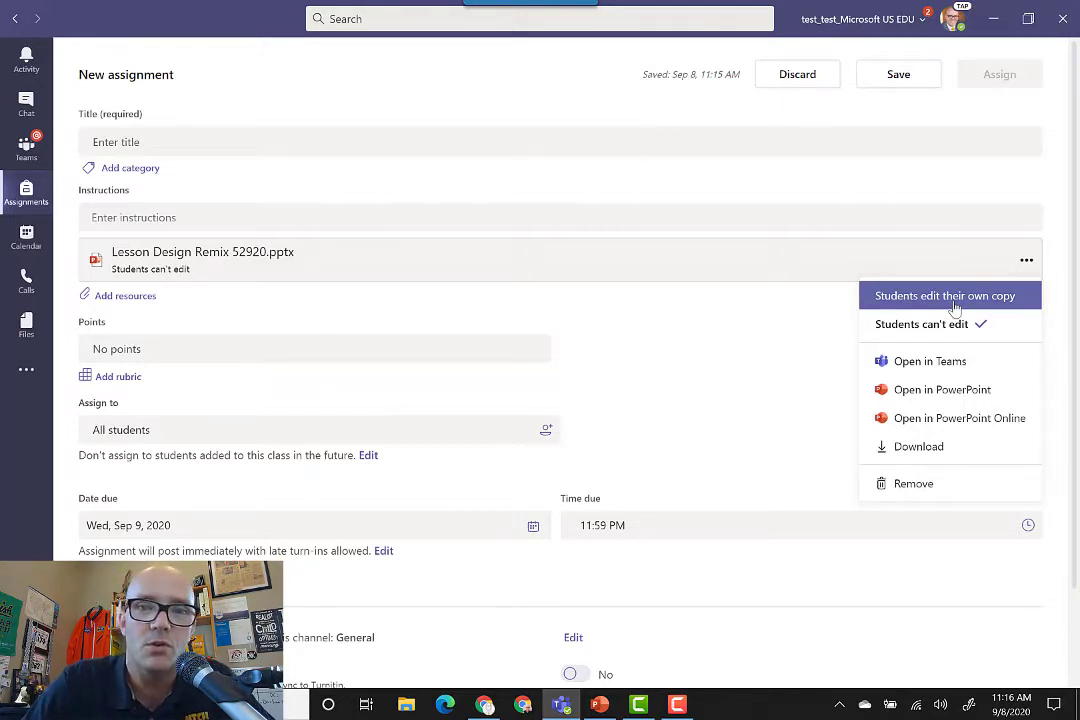
mouse_move(920, 323)
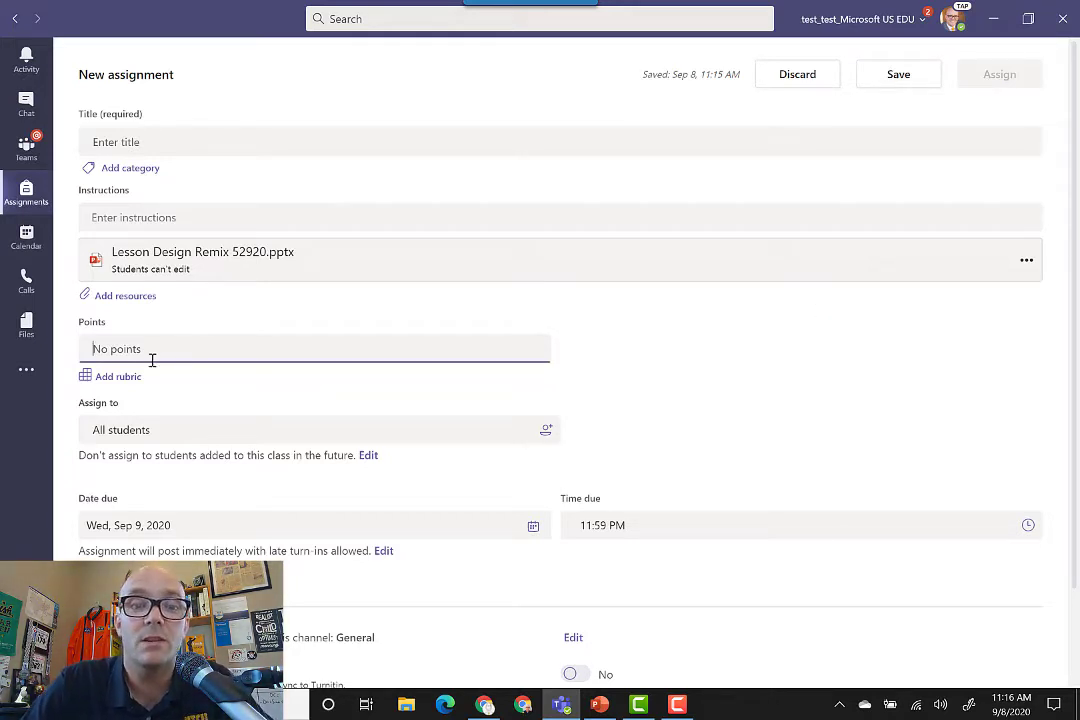
Start a new rubric with a first criterion named 'Type of images'
click(118, 376)
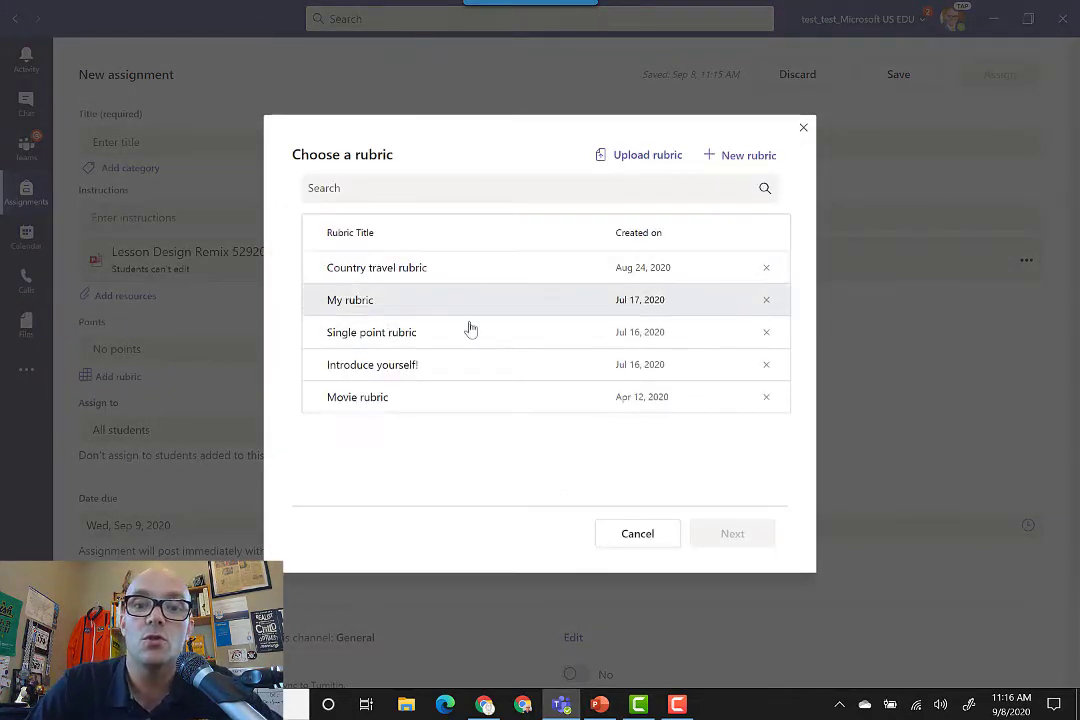
click(748, 155)
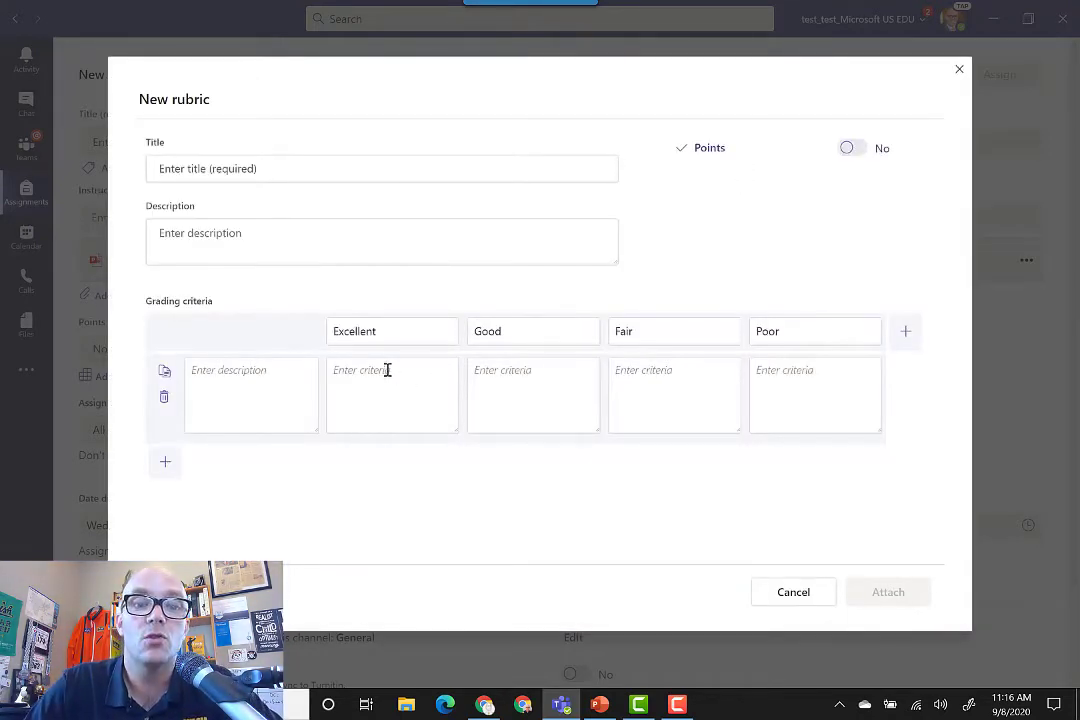
mouse_move(283, 325)
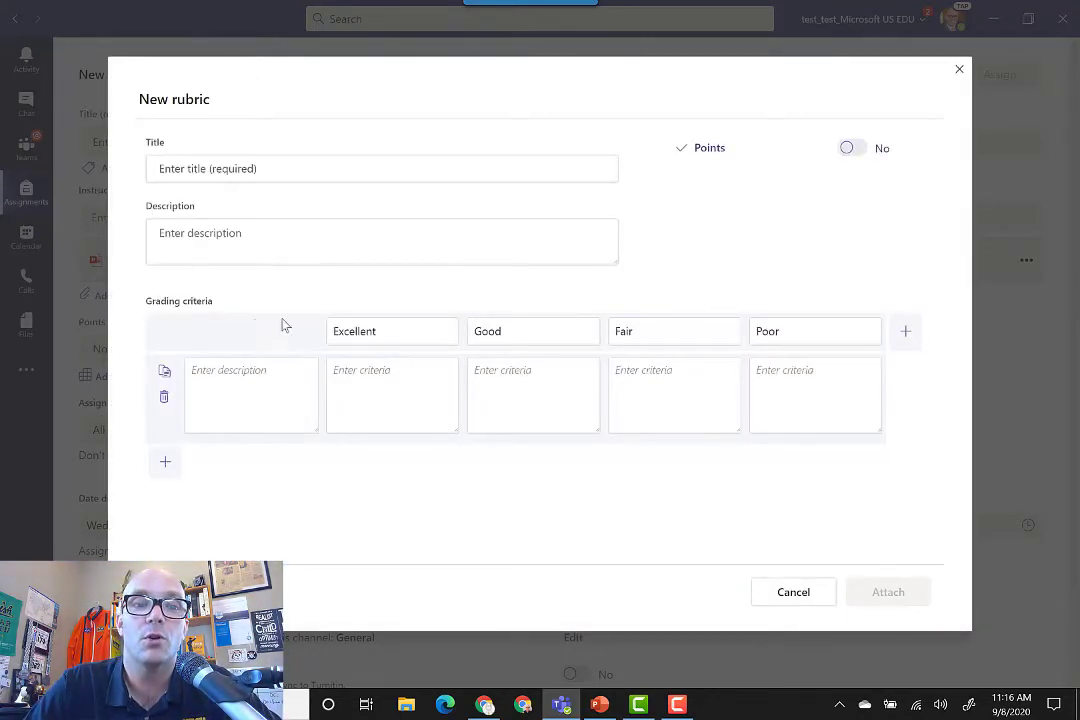
click(250, 395)
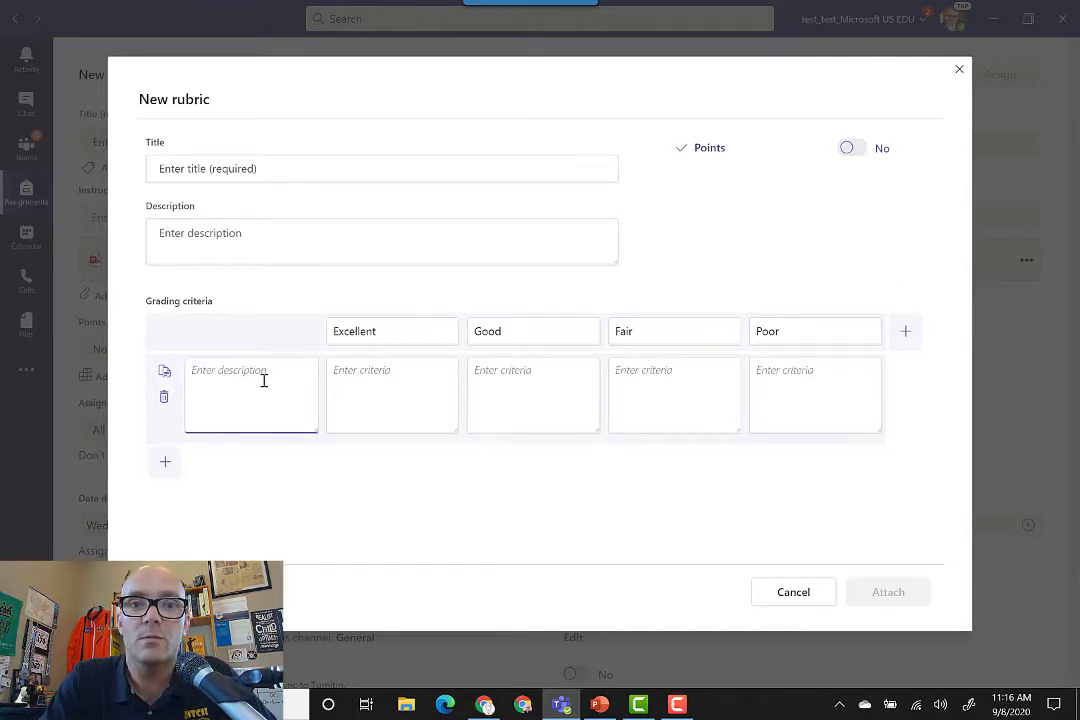
text(Type of images)
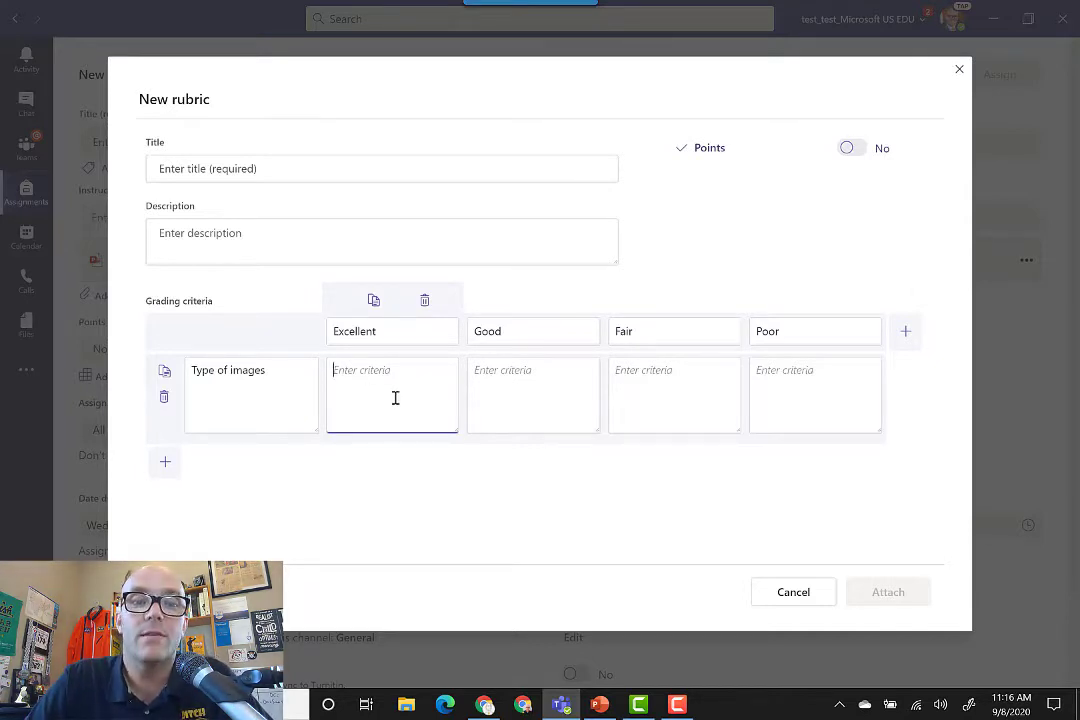
mouse_move(353, 387)
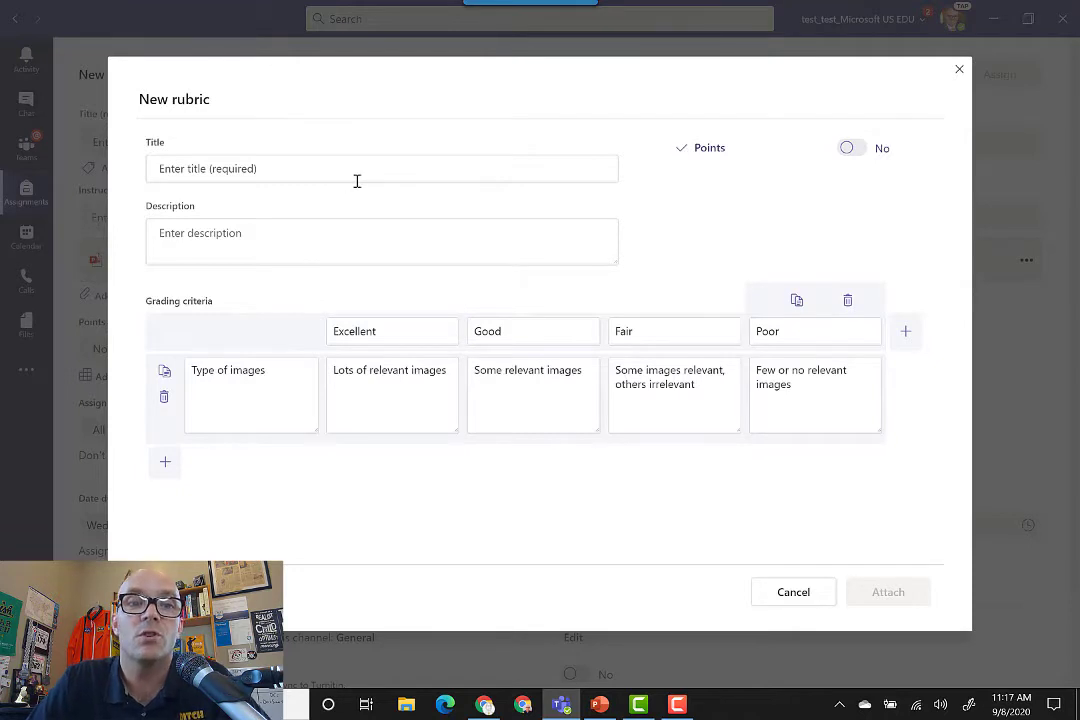
mouse_move(330, 243)
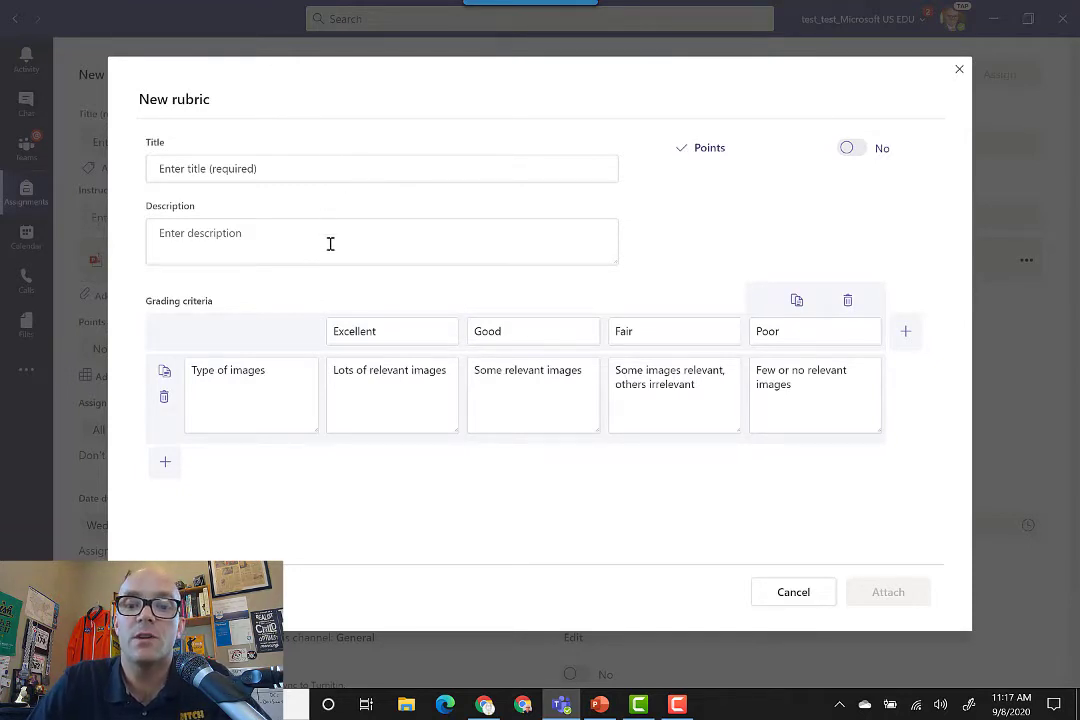
mouse_move(439, 487)
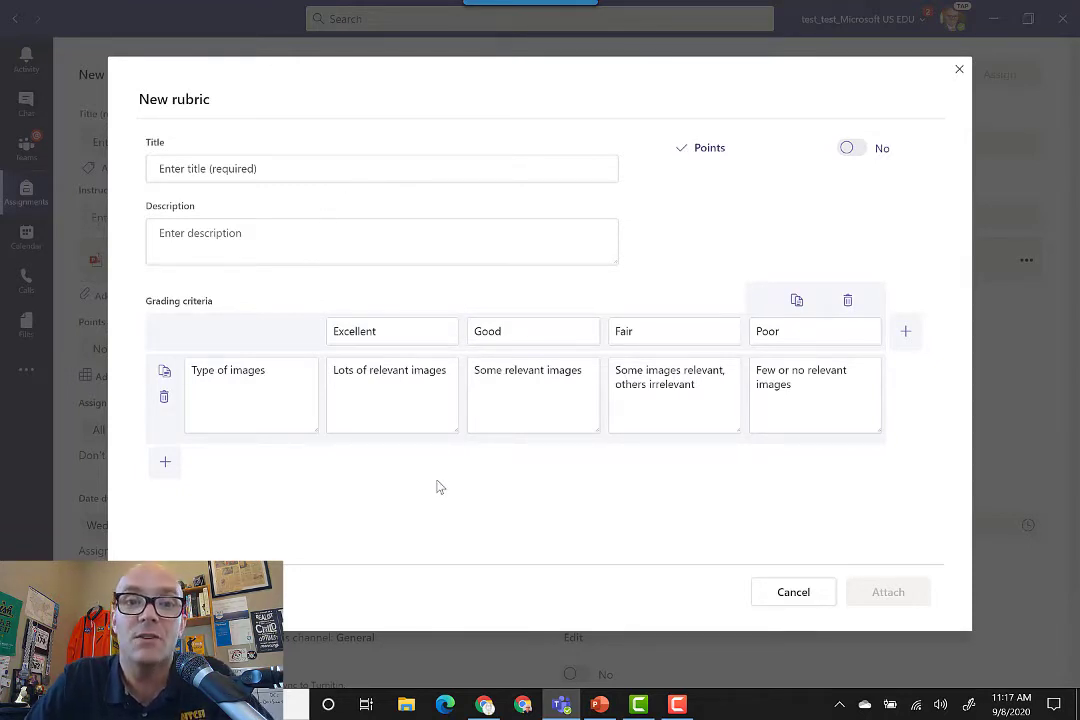
Cancel the rubric and keep the assignment assigned to all students
click(793, 591)
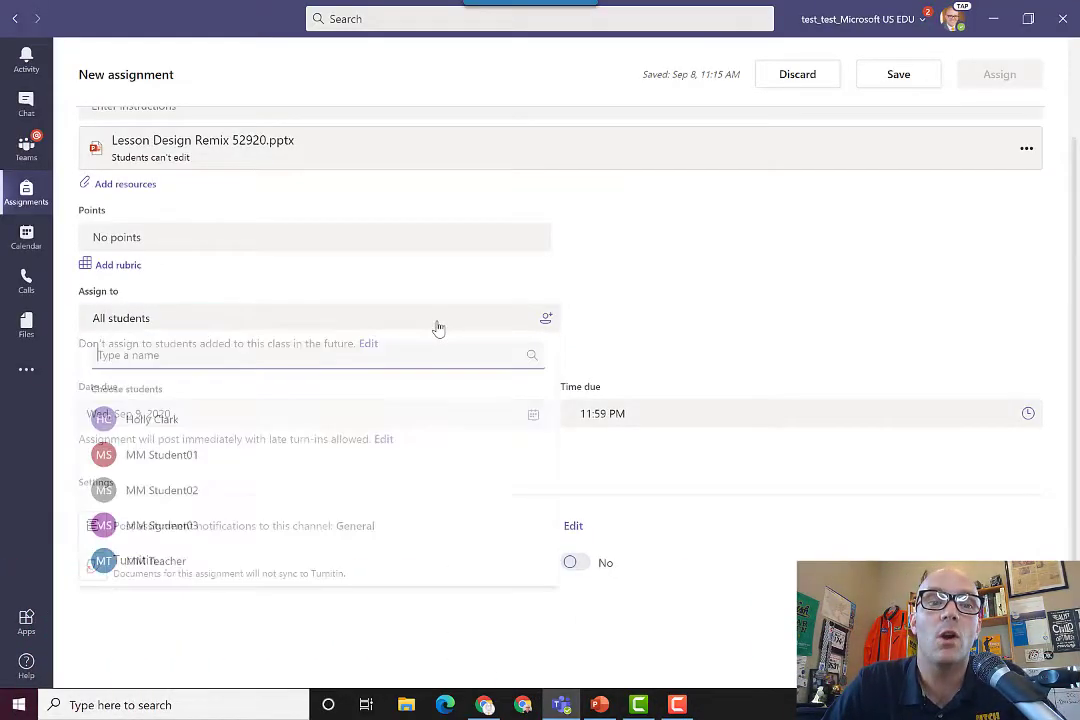
click(317, 355)
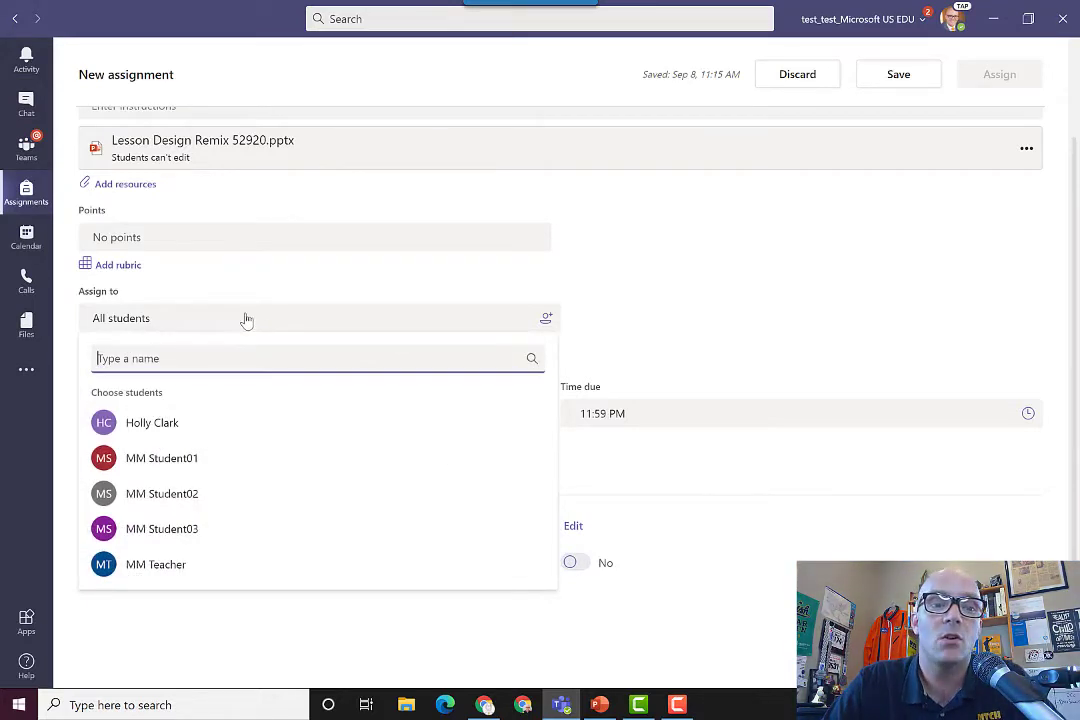
mouse_move(173, 328)
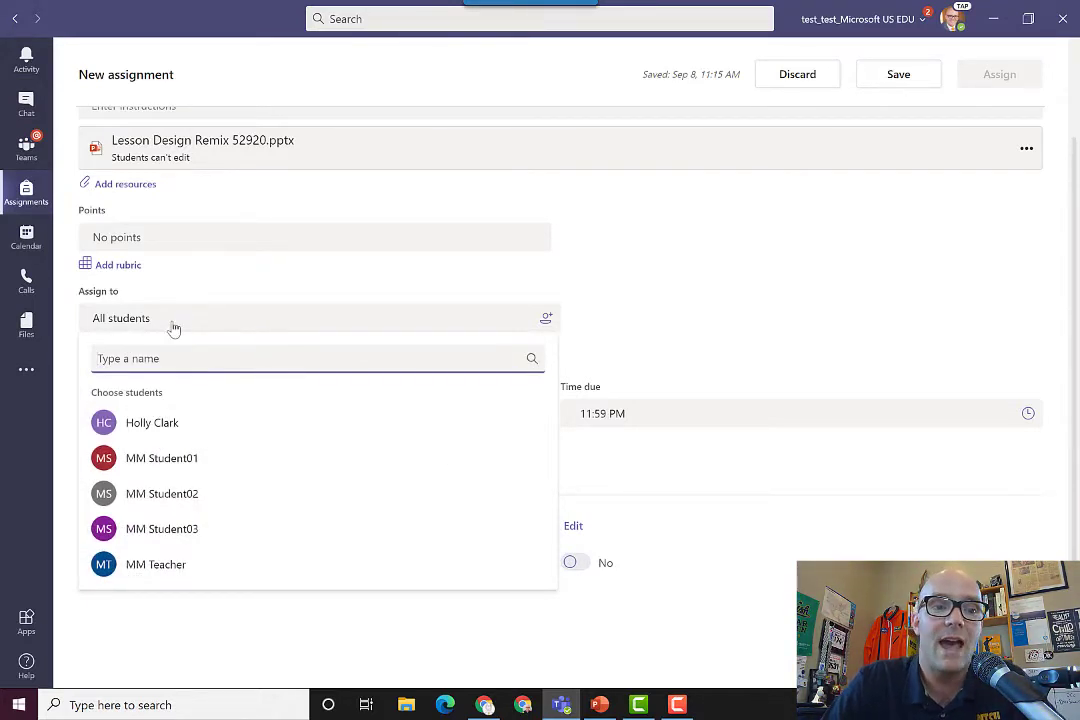
mouse_move(140, 342)
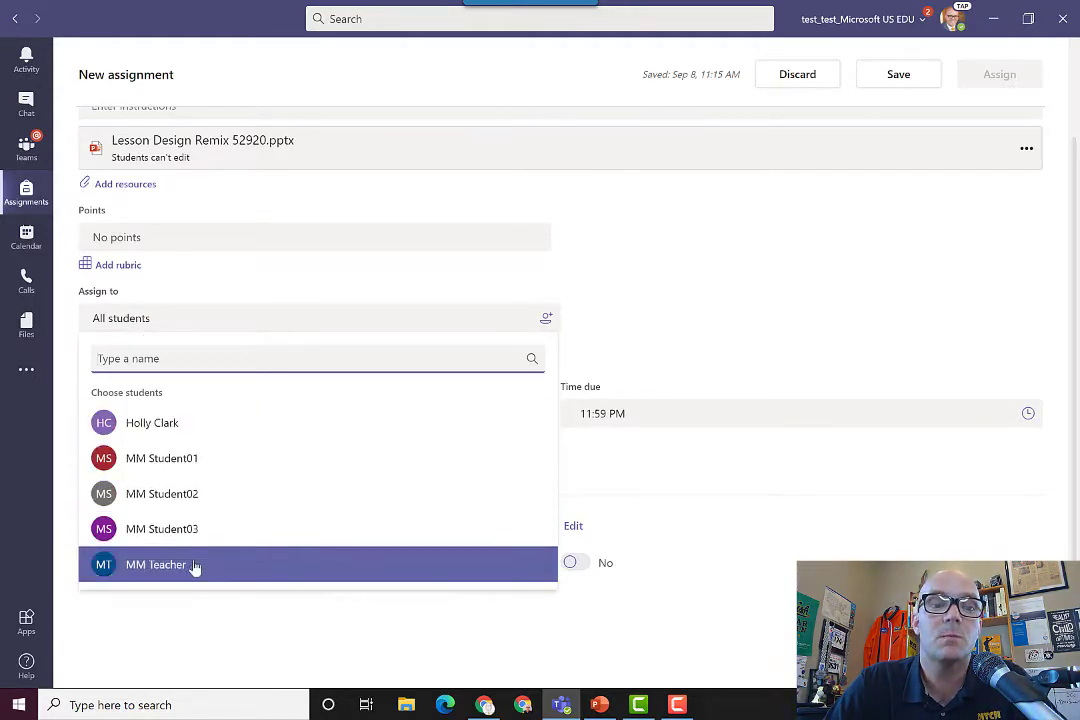
mouse_move(520, 340)
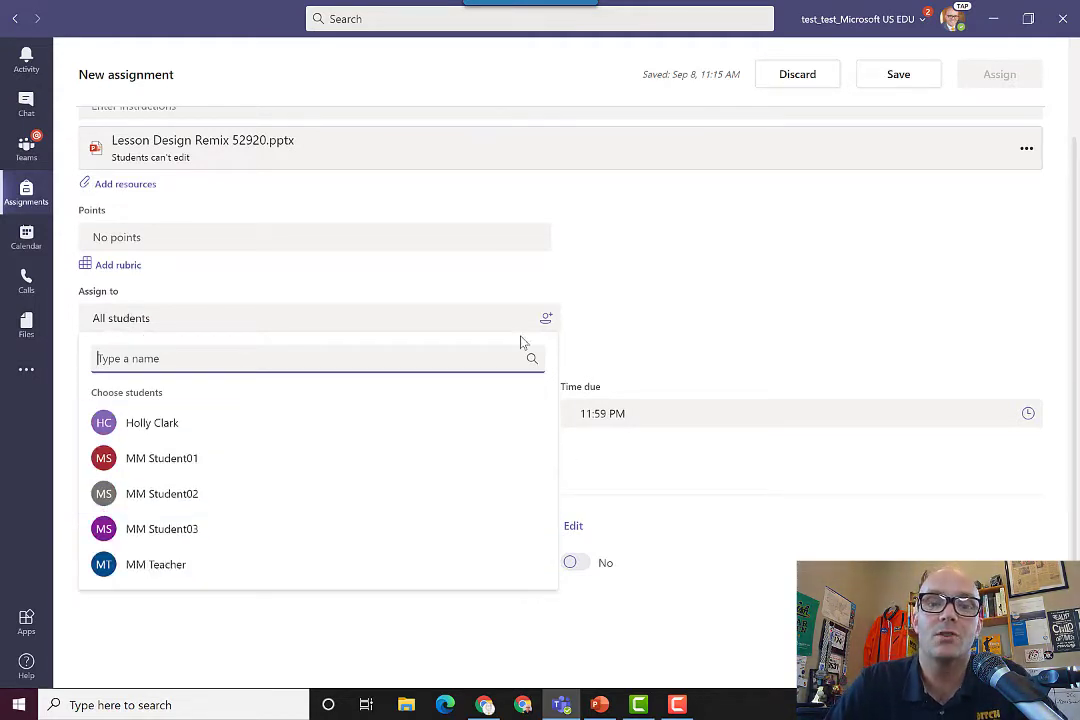
click(588, 319)
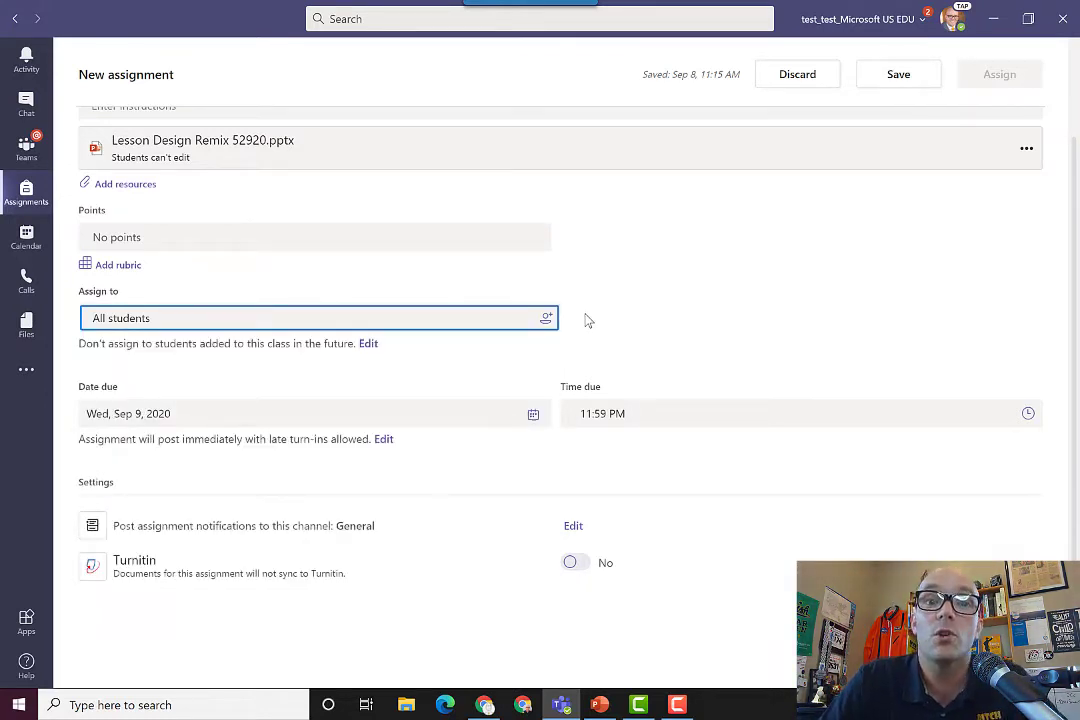
mouse_move(590, 341)
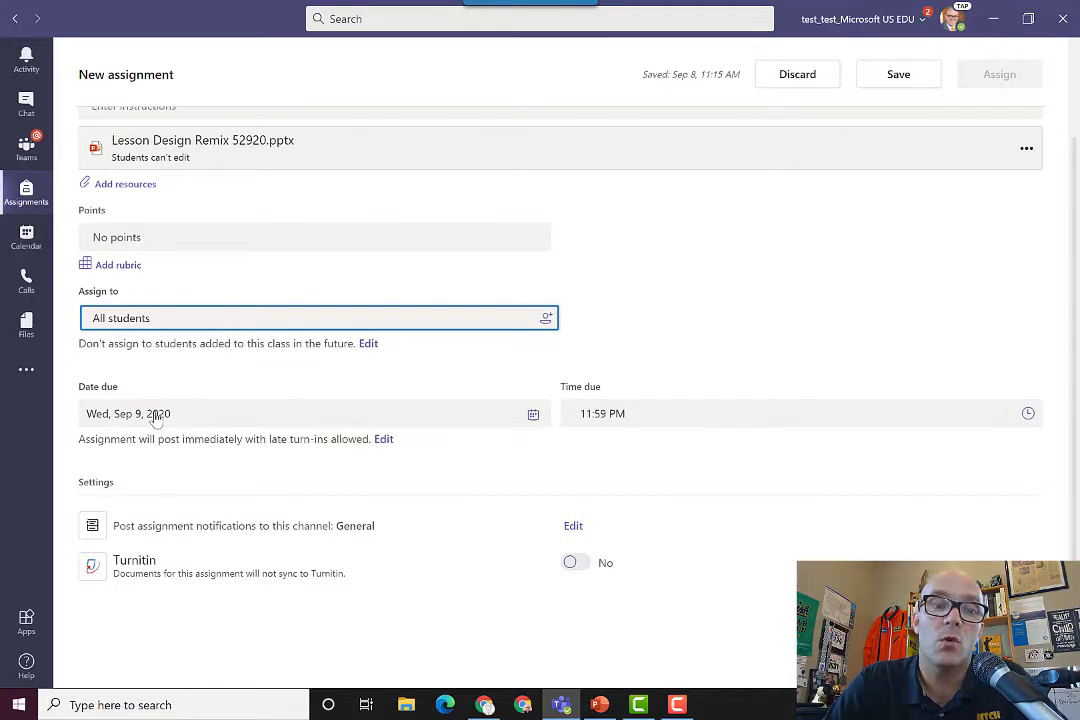
mouse_move(588, 448)
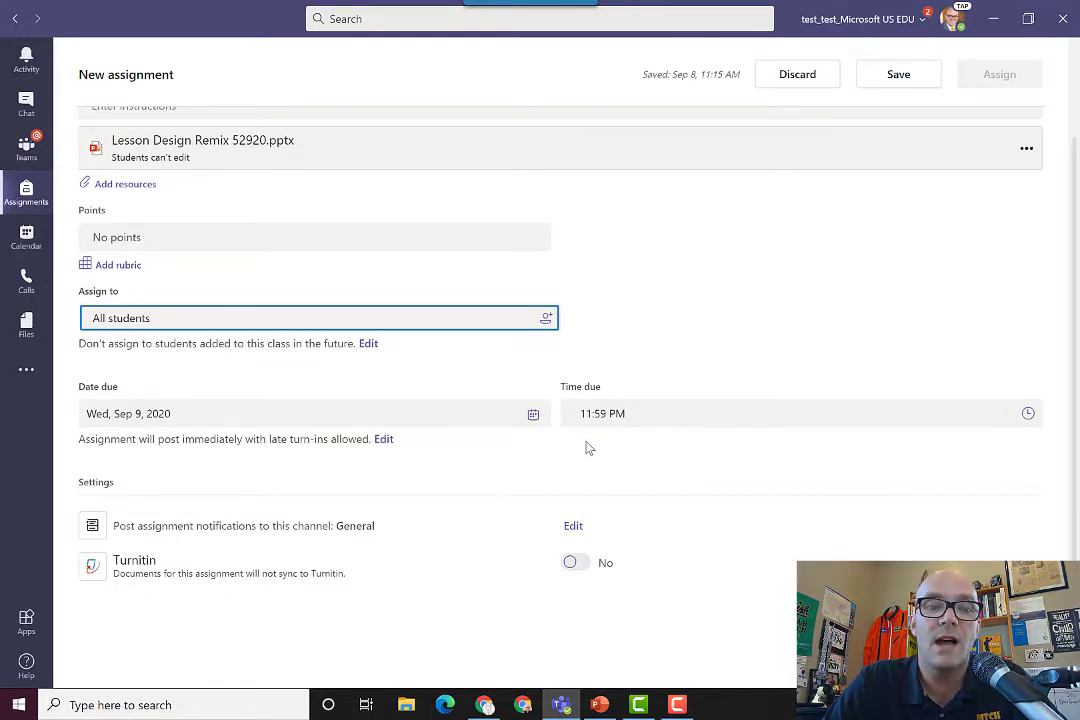
mouse_move(306, 440)
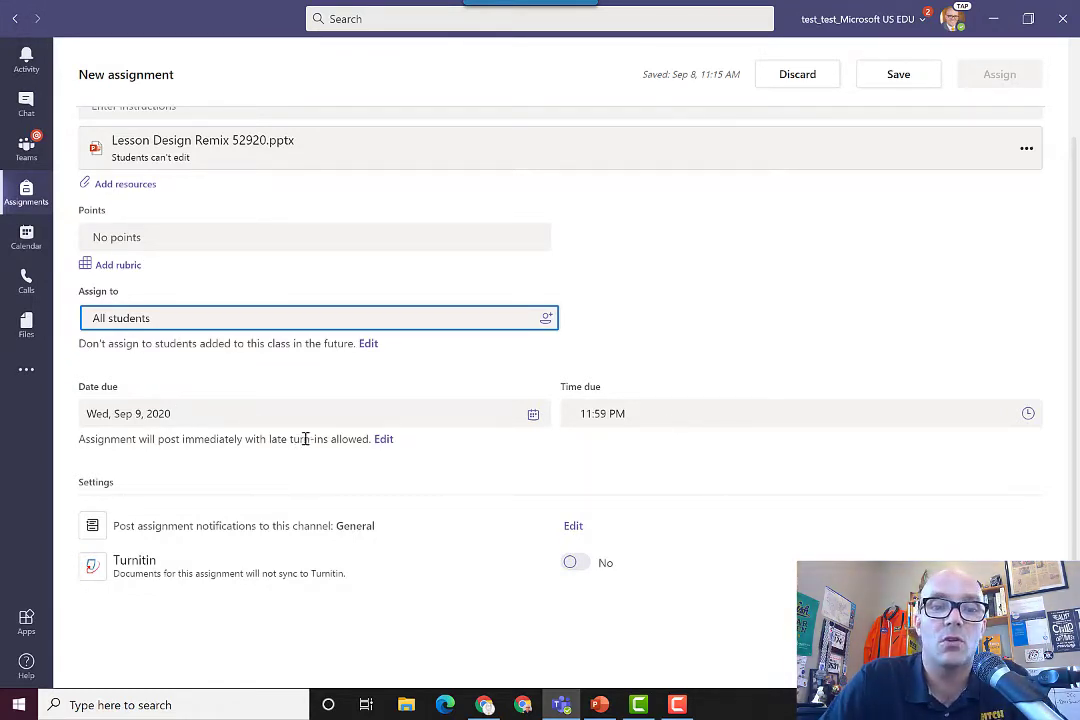
mouse_move(225, 550)
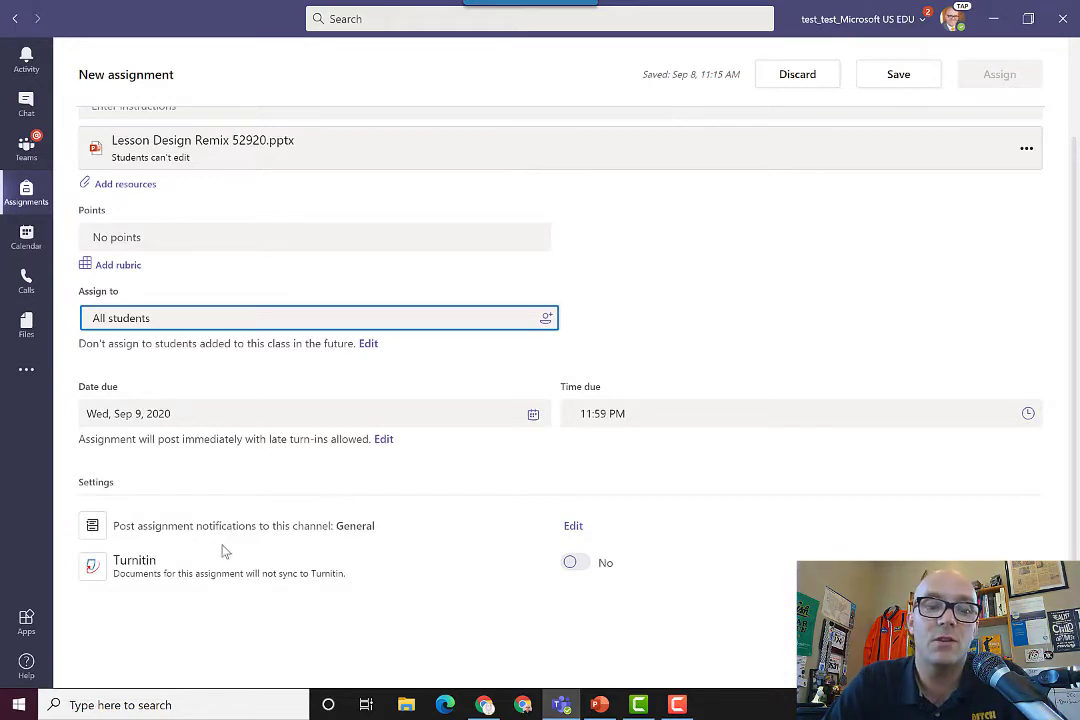
mouse_move(337, 543)
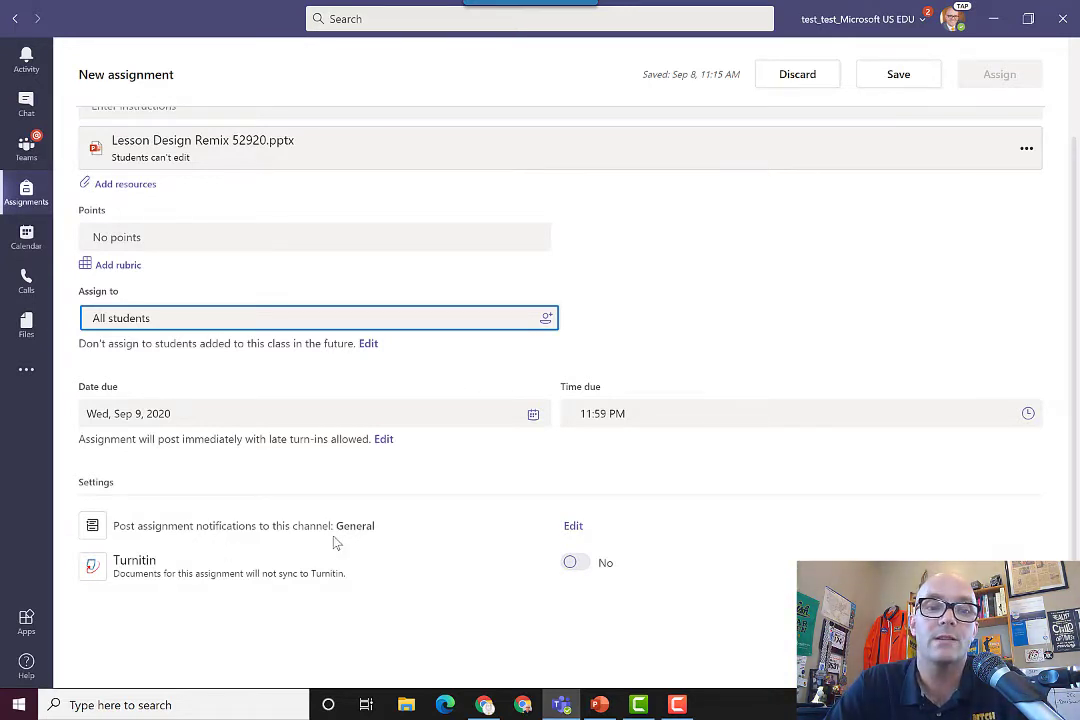
mouse_move(578, 533)
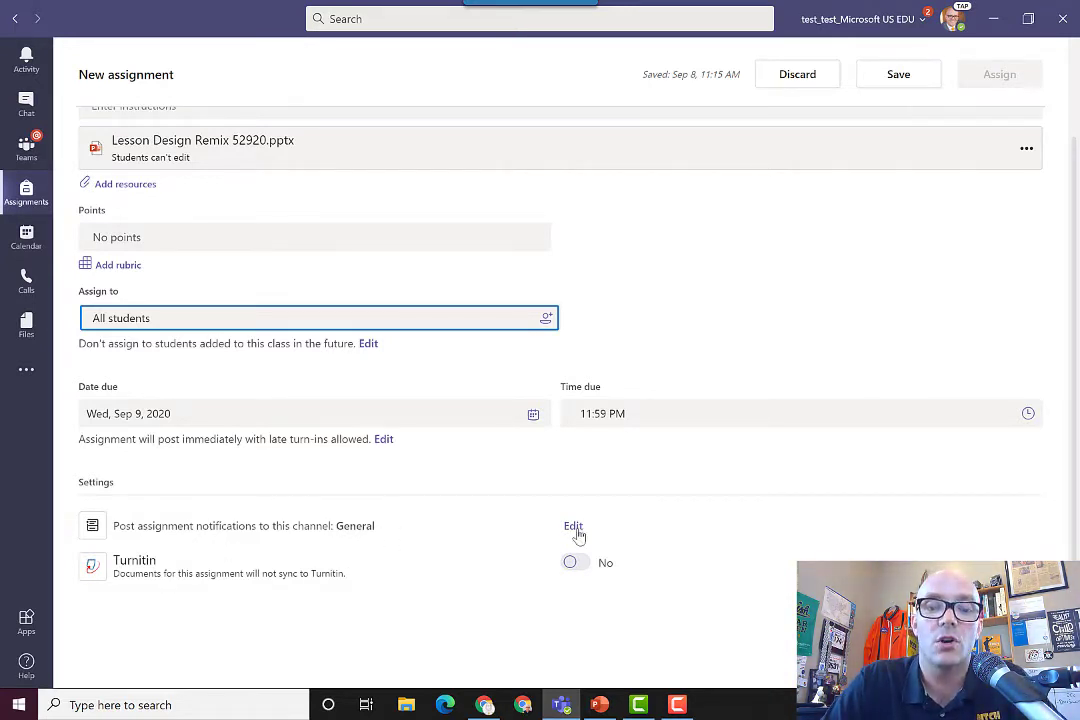
Edit the channel that receives assignment notifications
click(573, 525)
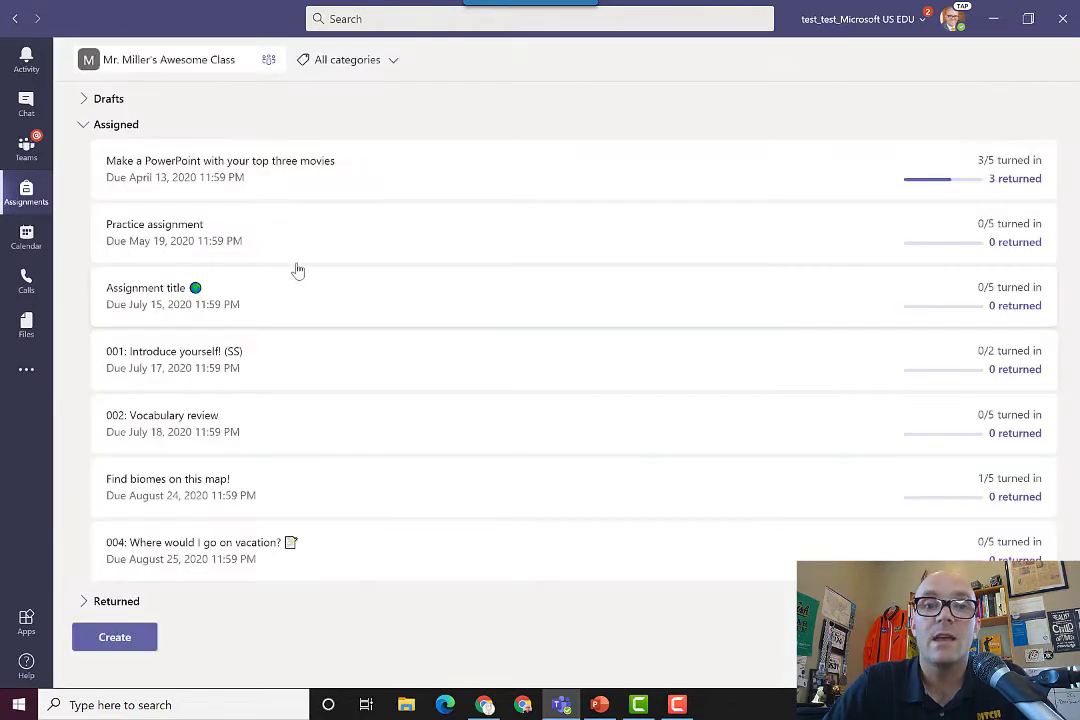
mouse_move(308, 177)
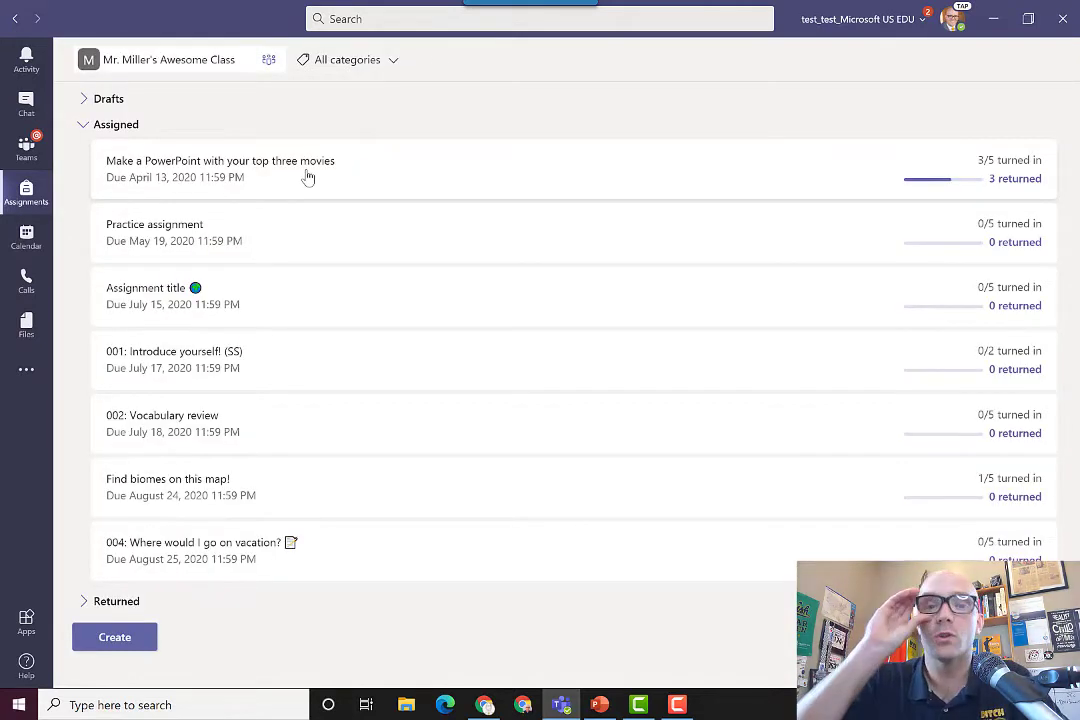
Open the top three movies assignment and view its Returned and To return lists
click(220, 160)
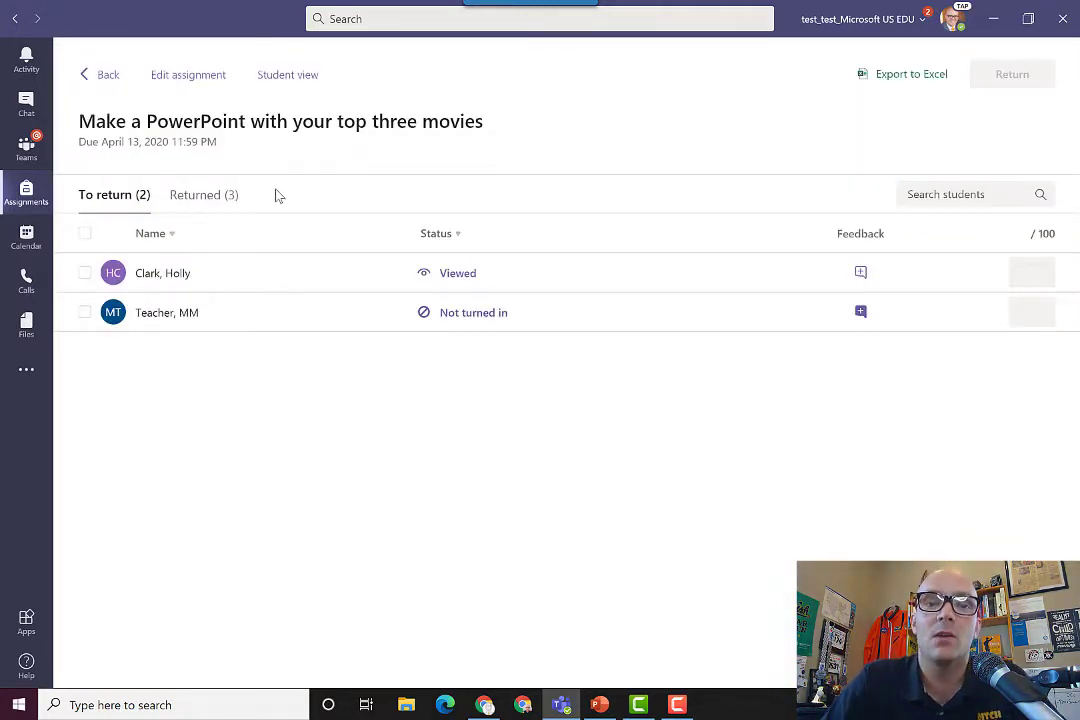
click(203, 194)
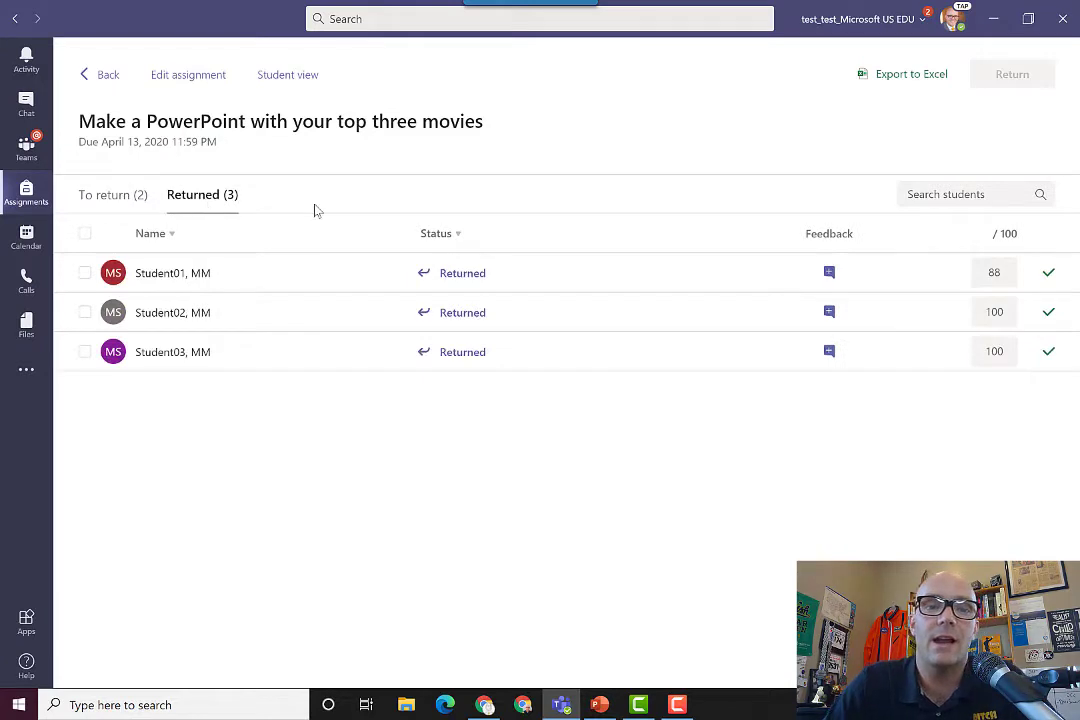
mouse_move(334, 249)
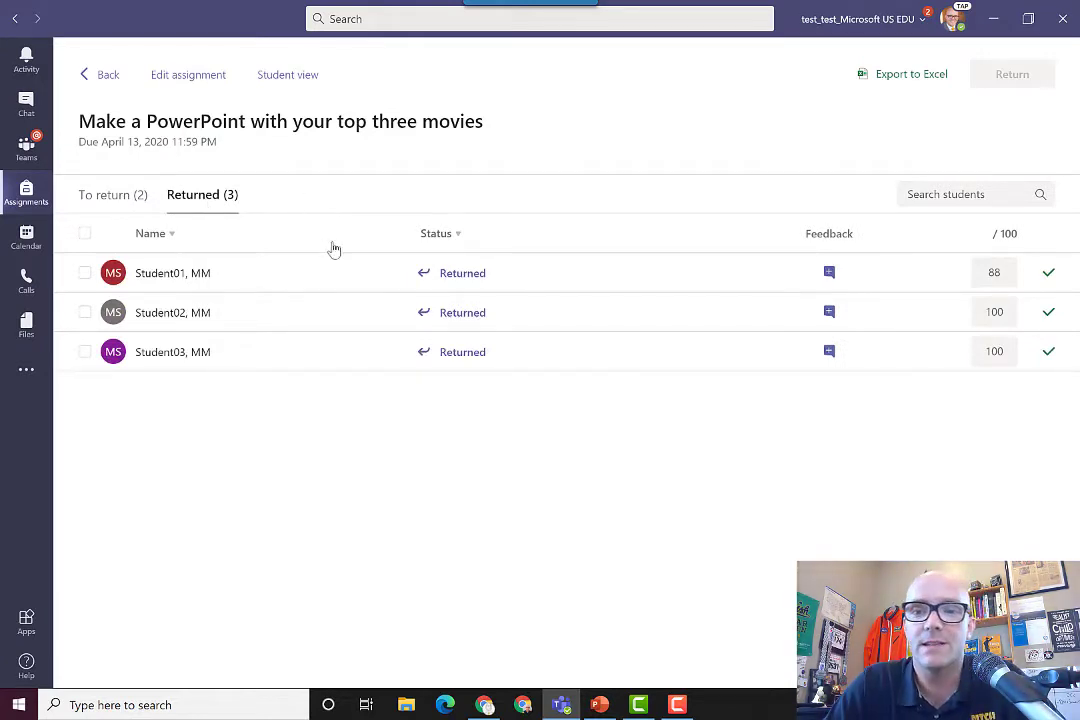
click(113, 194)
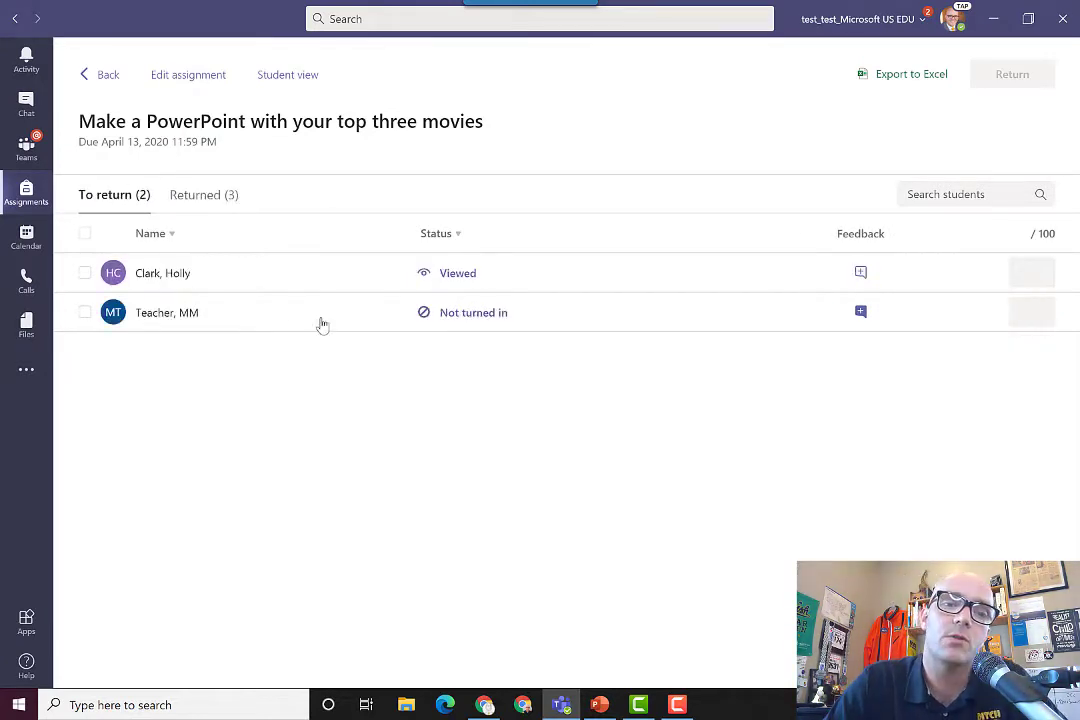
mouse_move(407, 370)
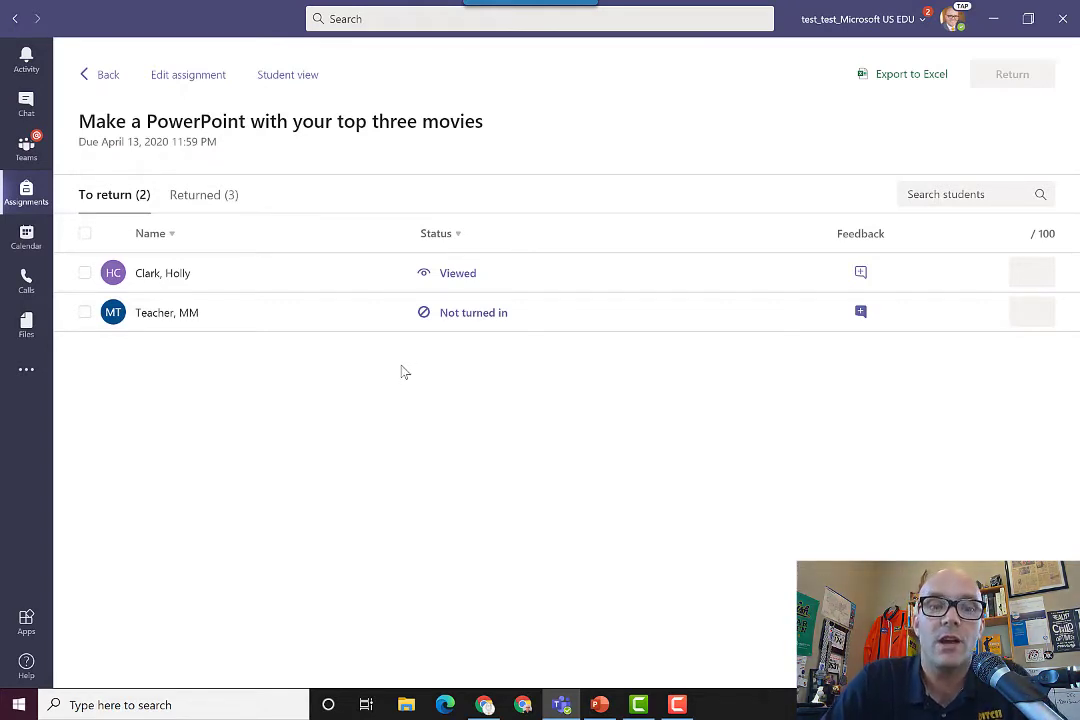
mouse_move(434, 344)
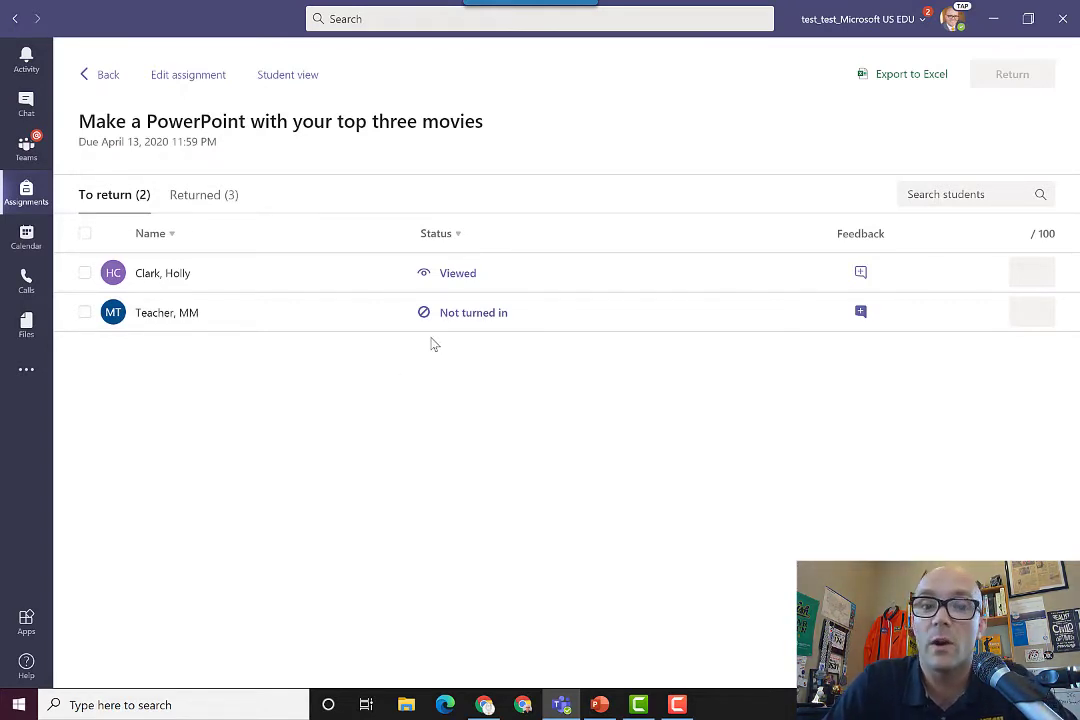
mouse_move(407, 360)
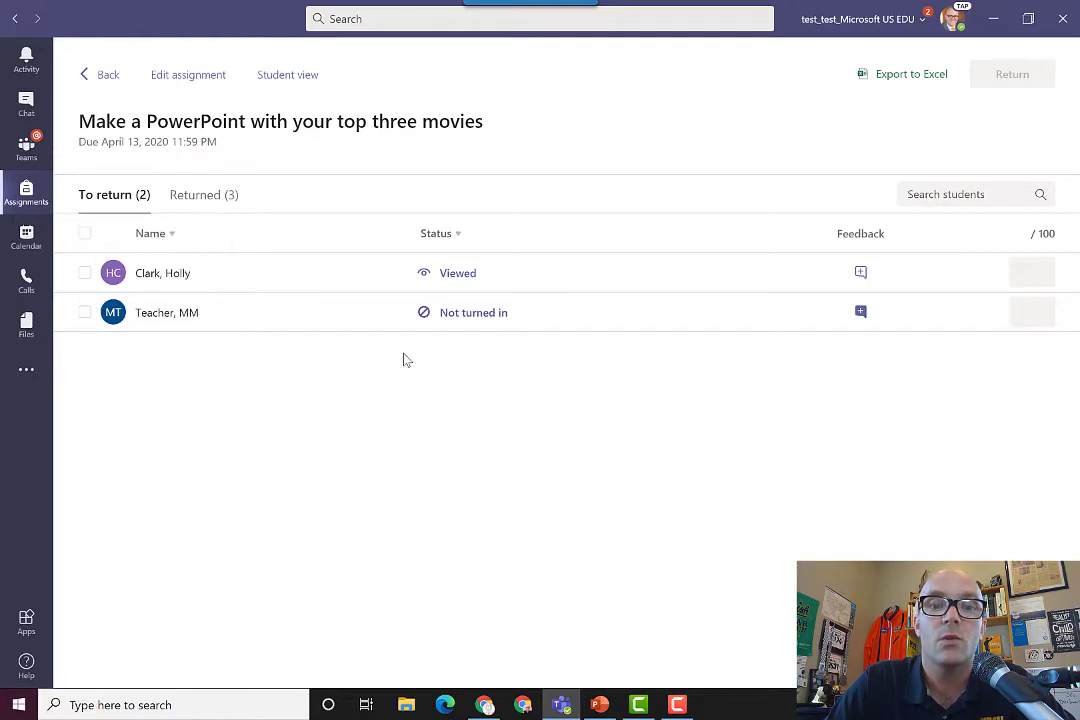
Open the not-turned-in student's Top 3 movies.pptx alongside its feedback pane
click(167, 312)
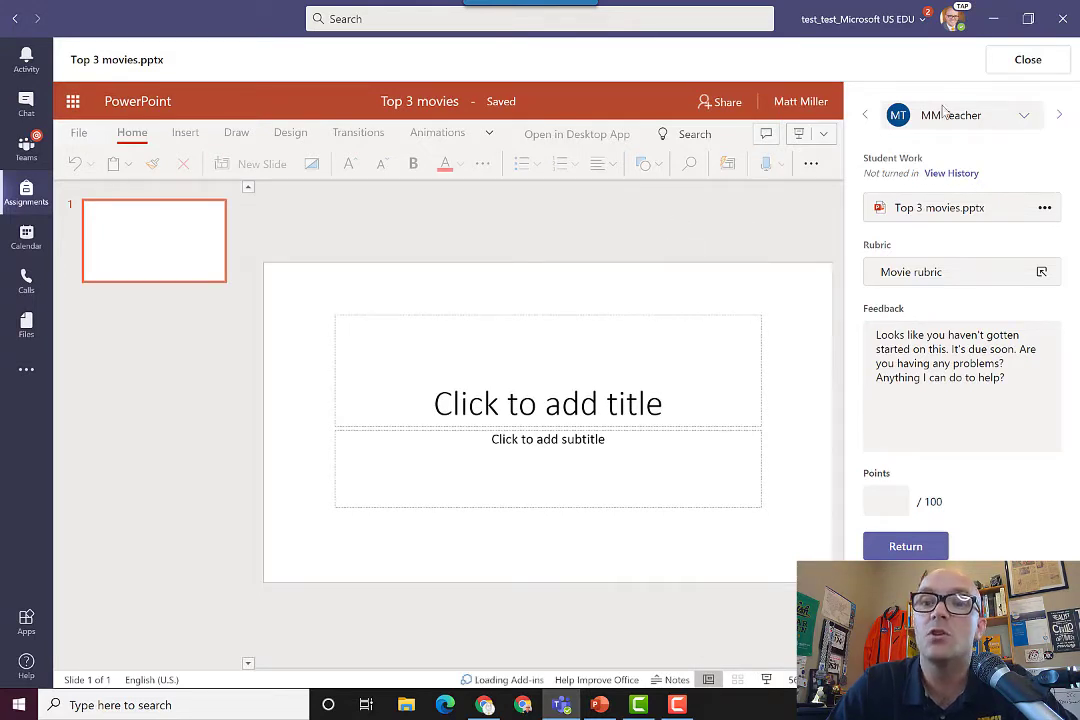
mouse_move(917, 157)
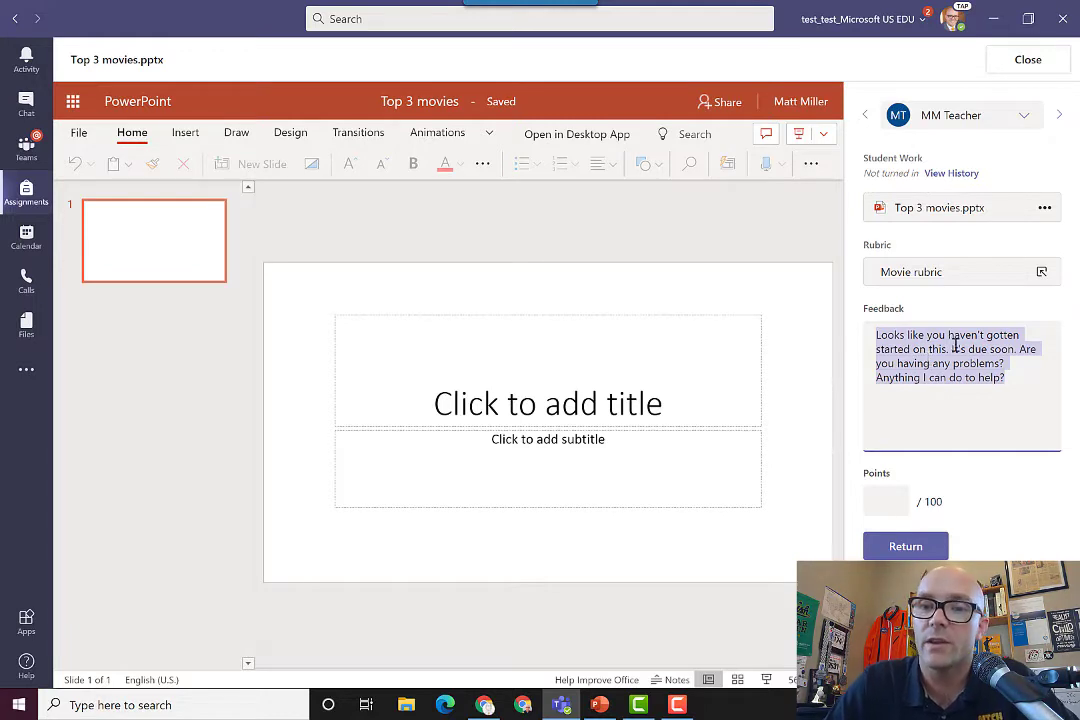
mouse_move(975, 384)
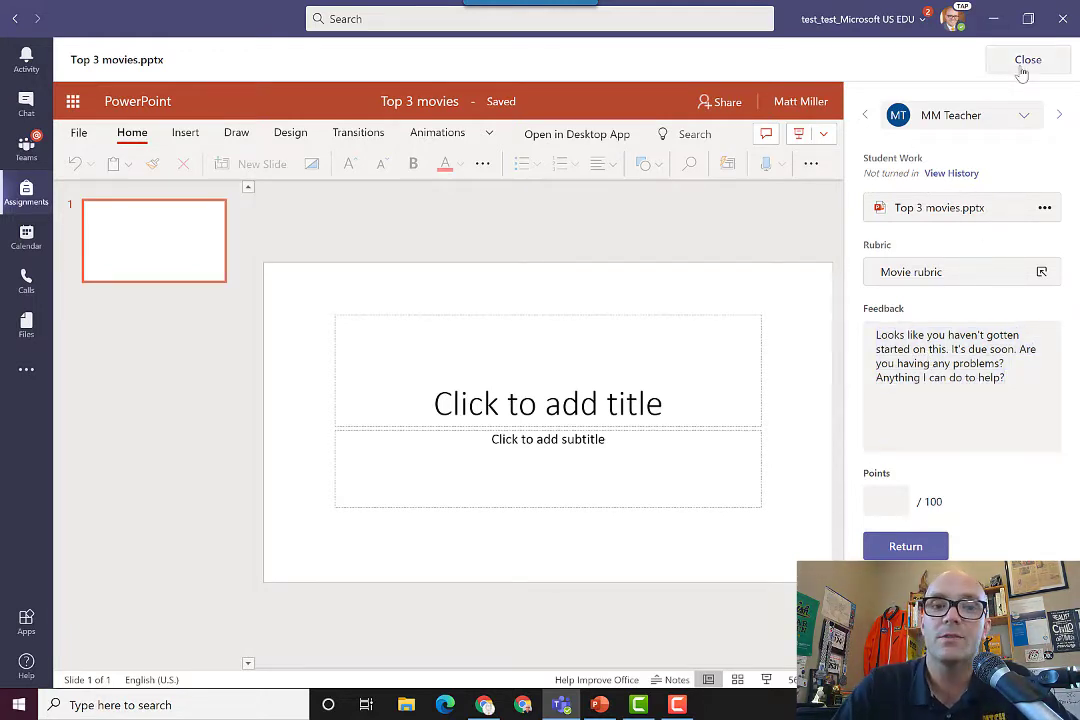
Close that work and open Student01's returned submission graded 88/100
click(1028, 59)
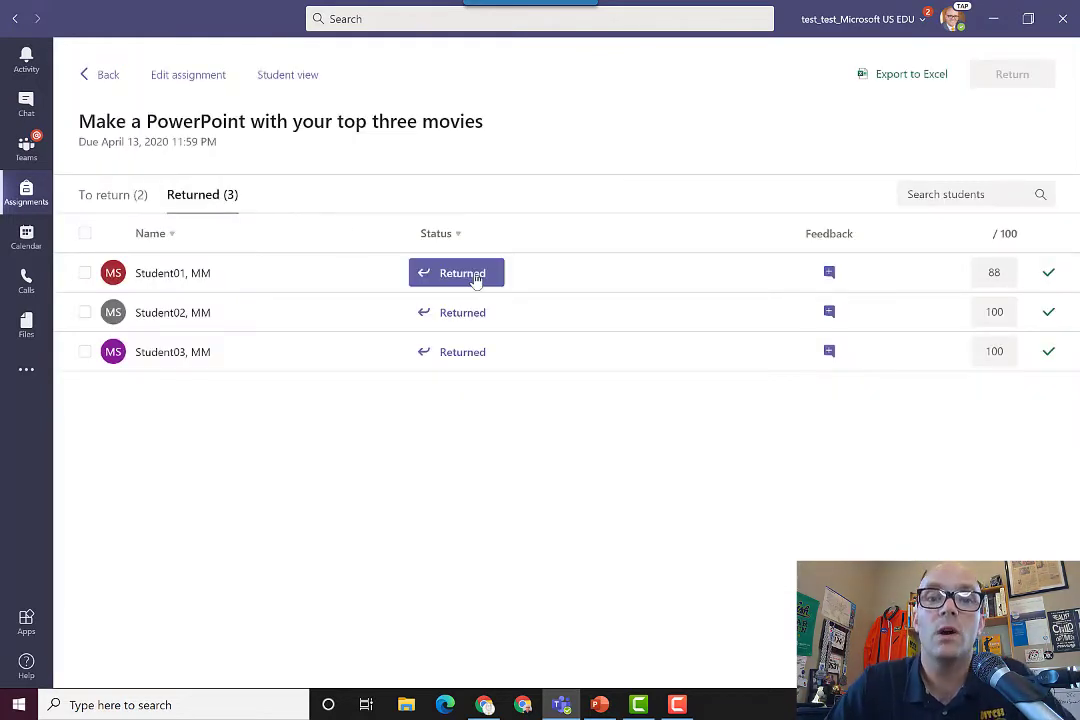
click(172, 273)
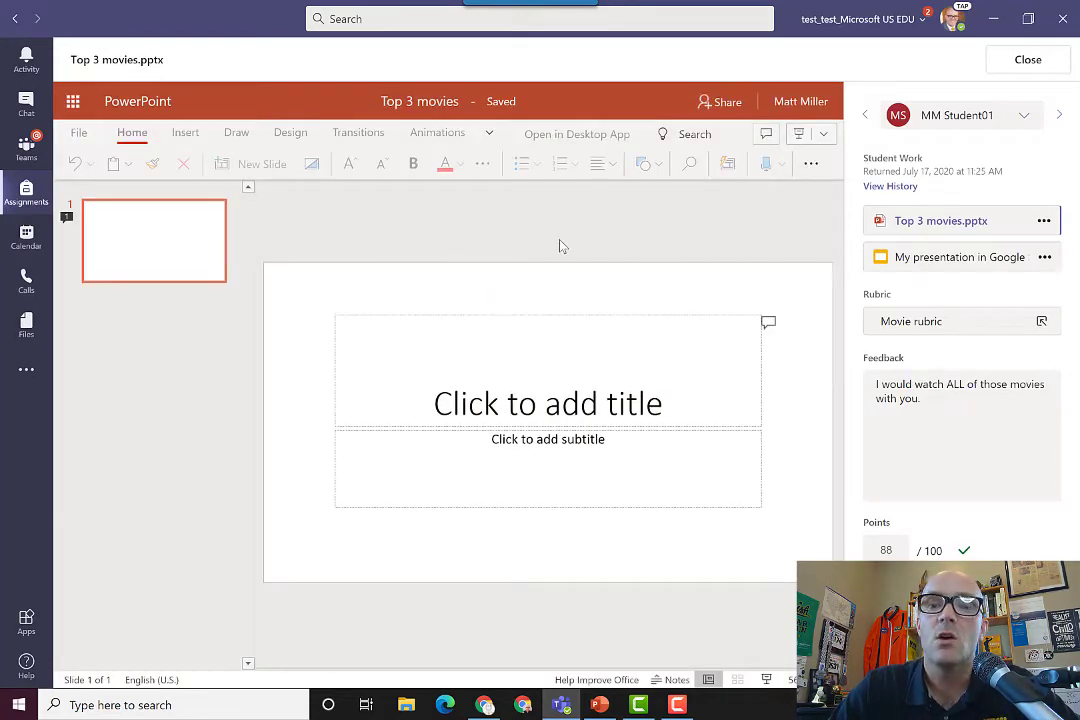
Post the comment 'Here's something I want you to do …' on the slide
click(930, 398)
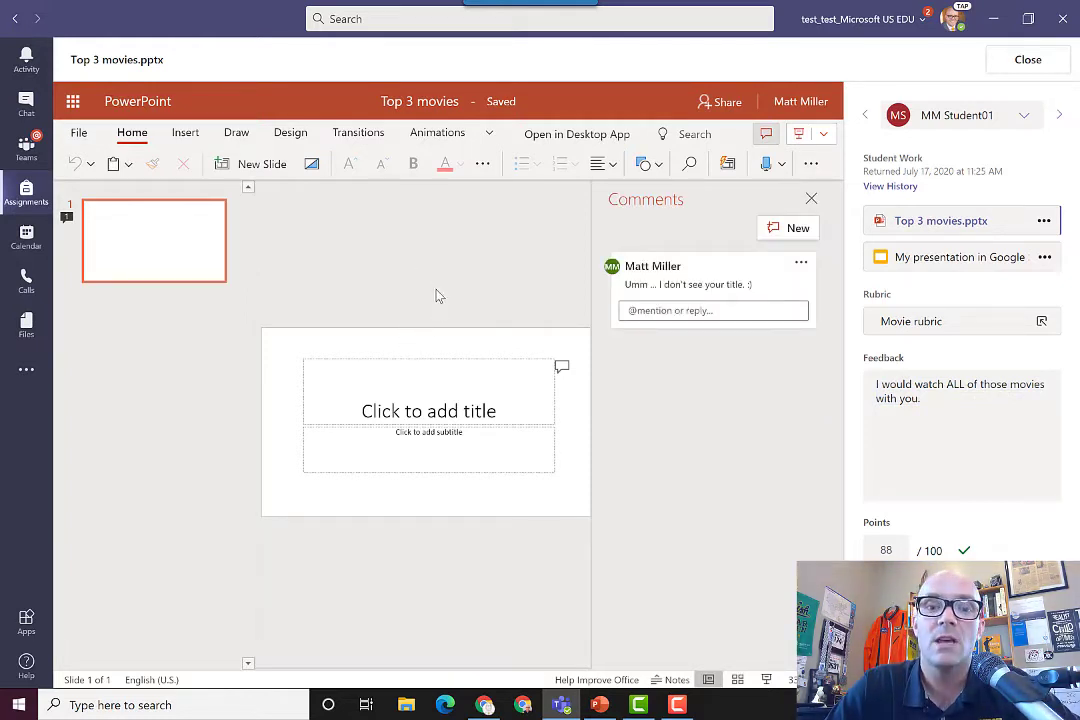
mouse_move(310, 298)
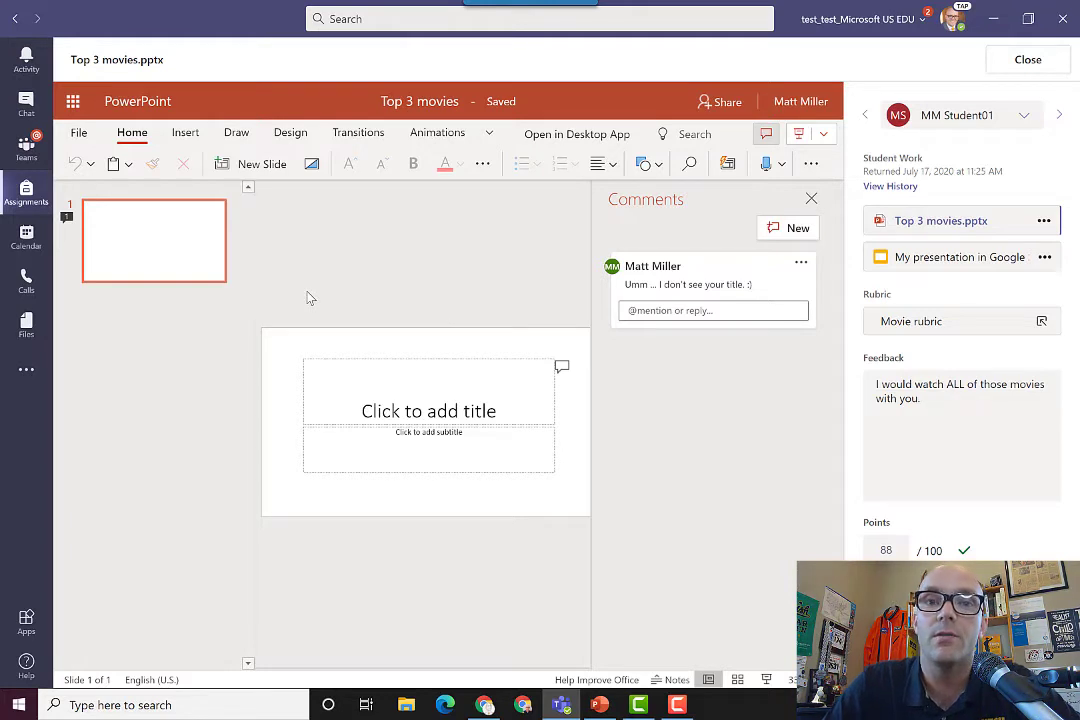
mouse_move(448, 274)
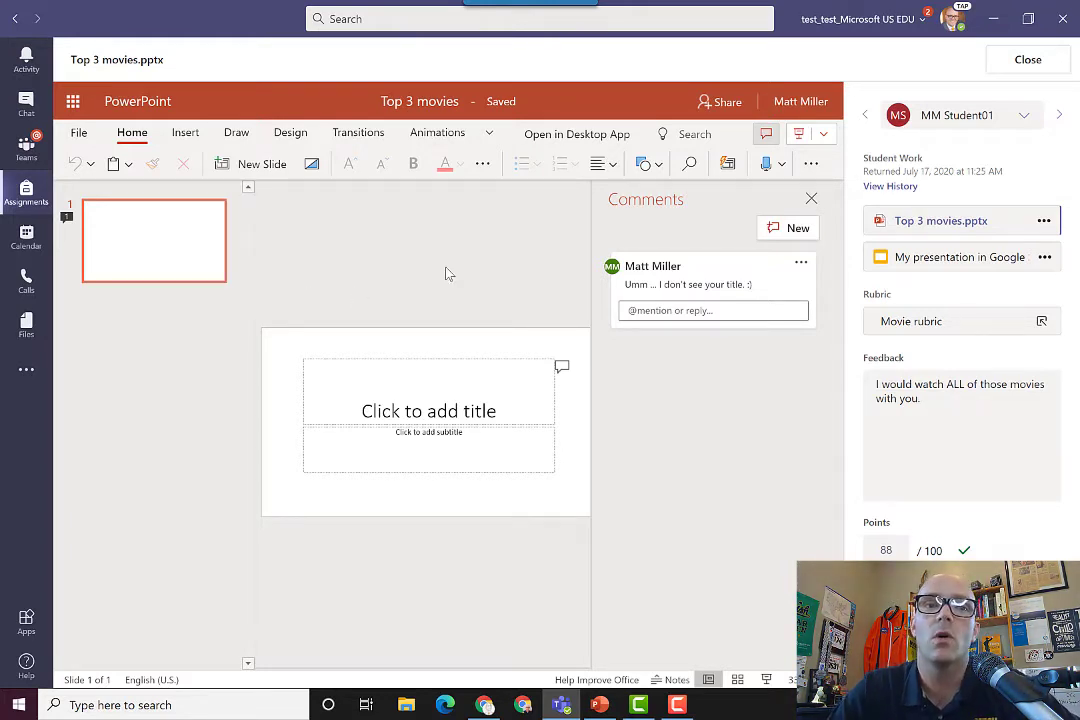
mouse_move(573, 249)
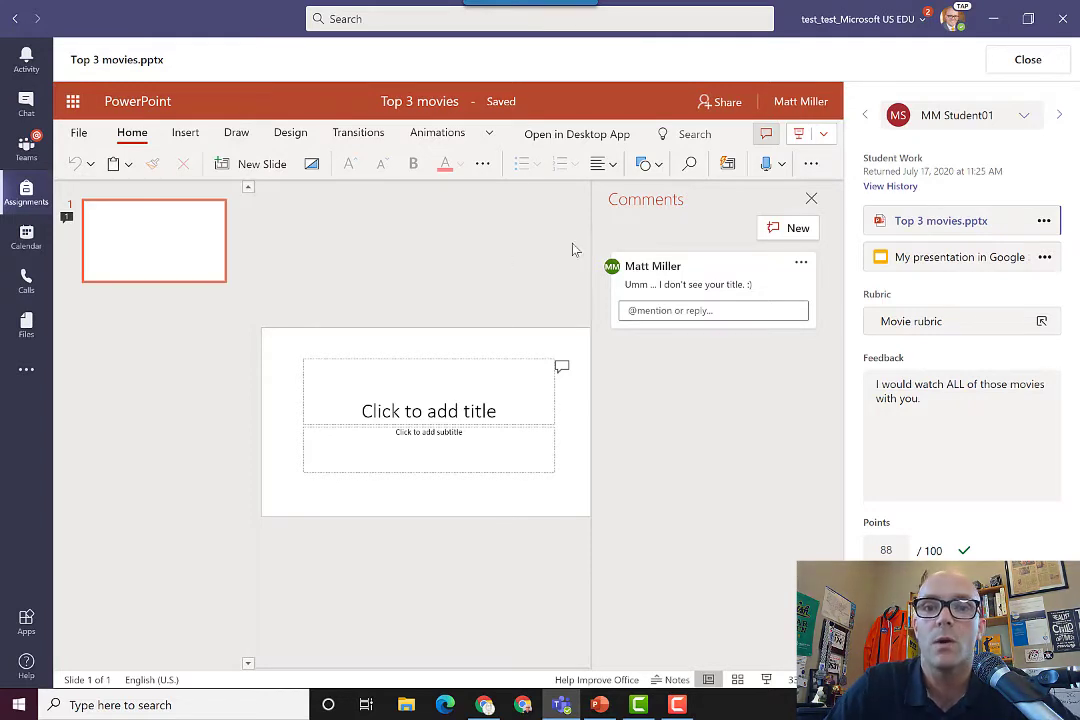
mouse_move(770, 201)
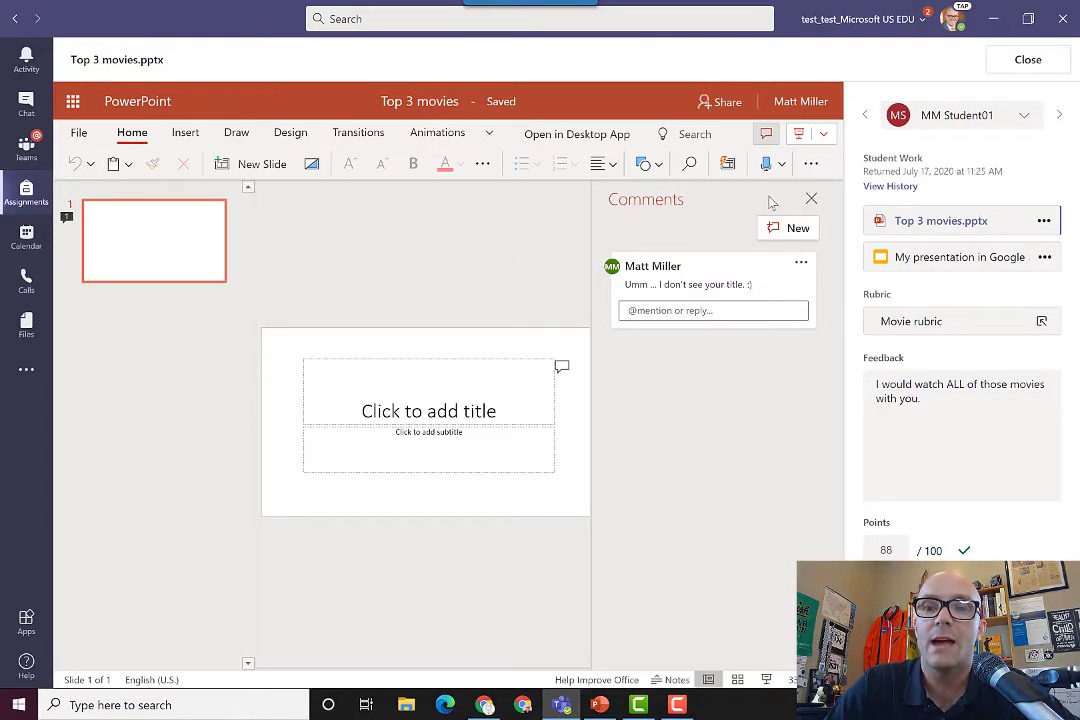
mouse_move(703, 223)
text(Here's something I want you to do ...)
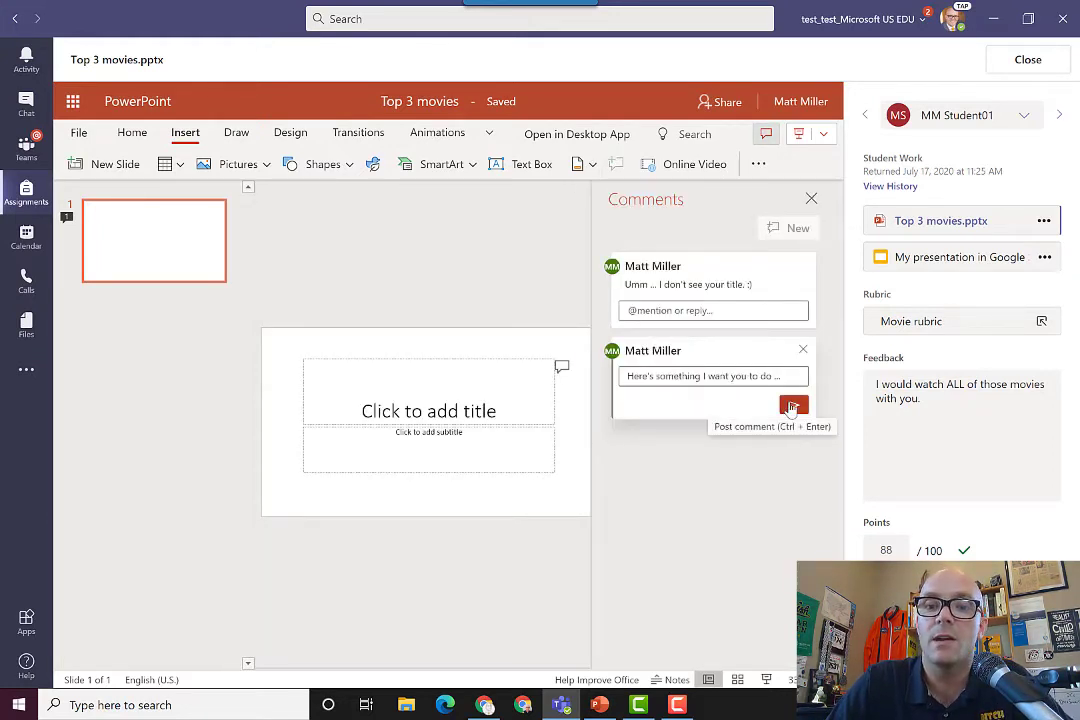
click(792, 408)
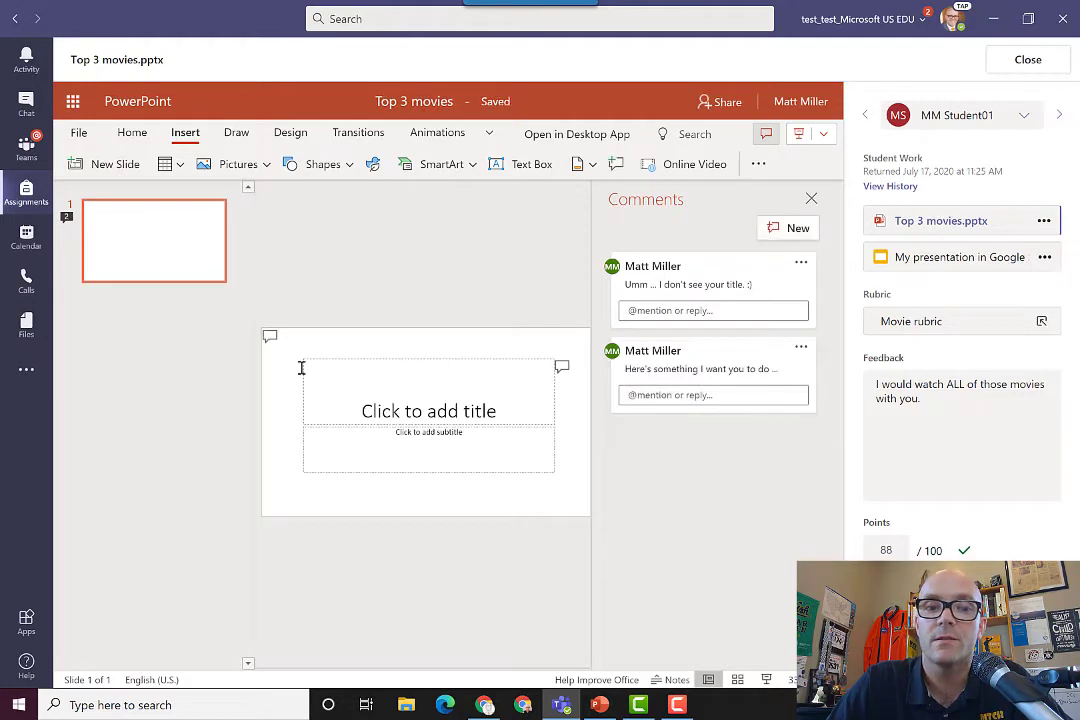
mouse_move(270, 337)
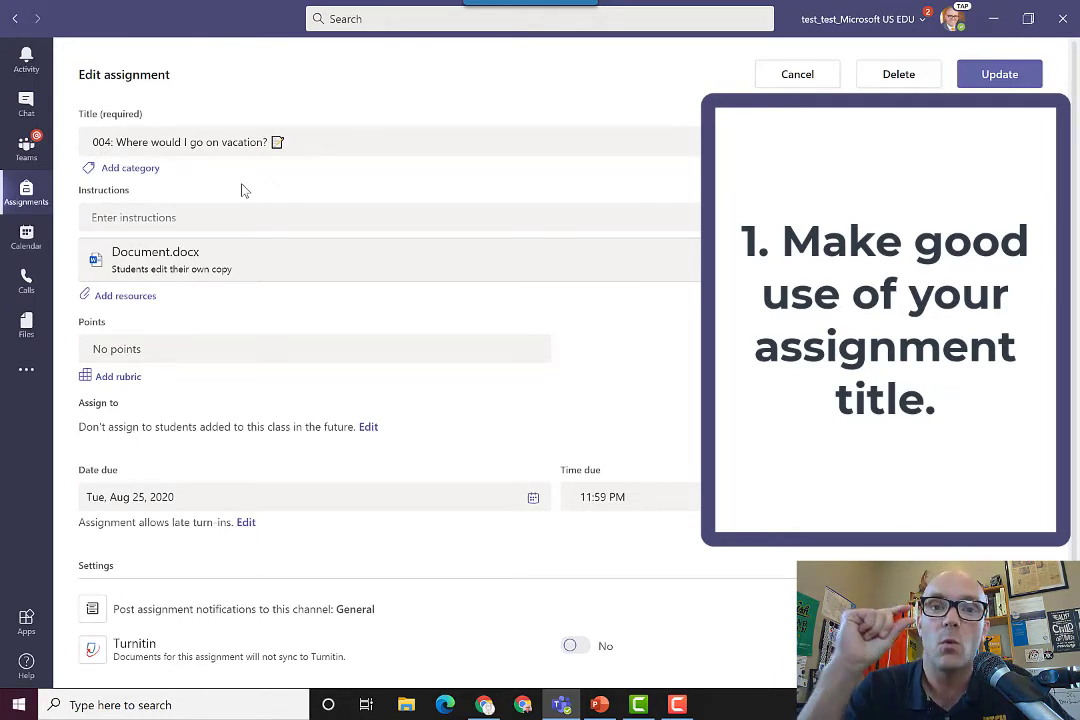
mouse_move(263, 204)
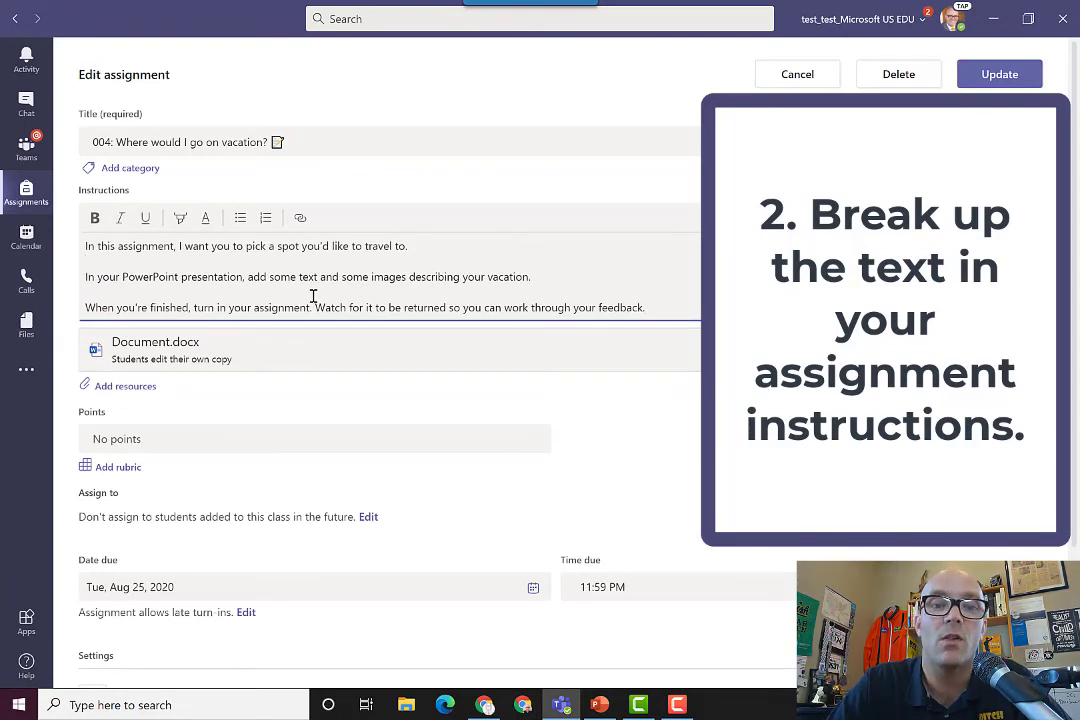
mouse_move(396, 285)
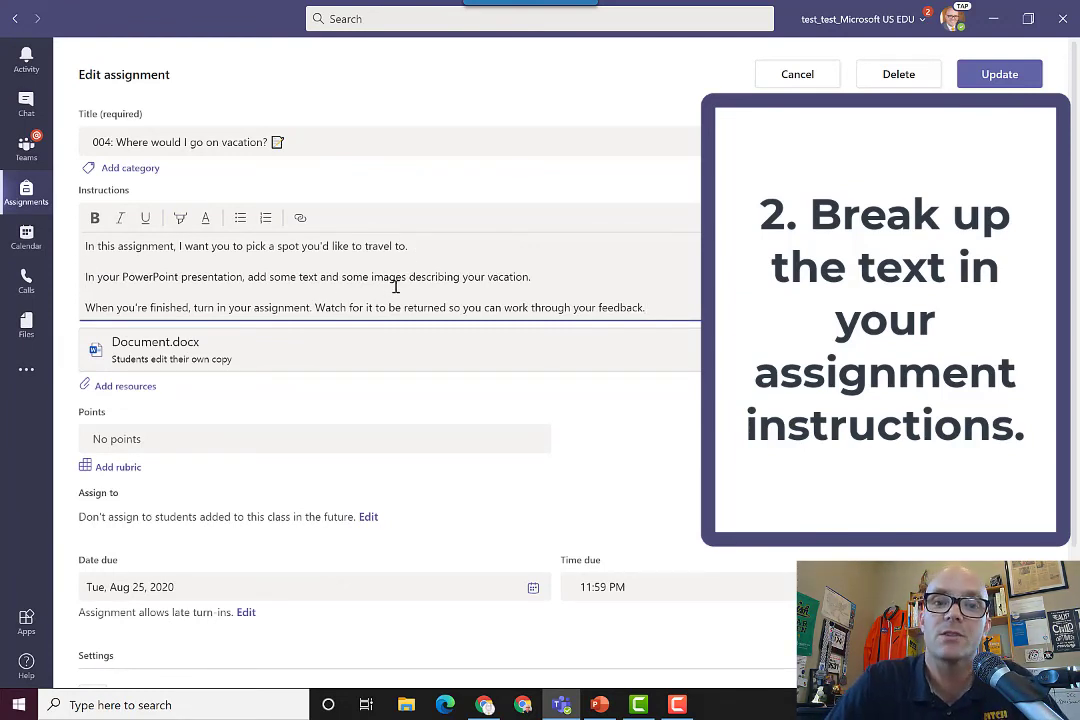
Enter the vacation assignment instructions in the Instructions box as three short paragraphs
click(90, 292)
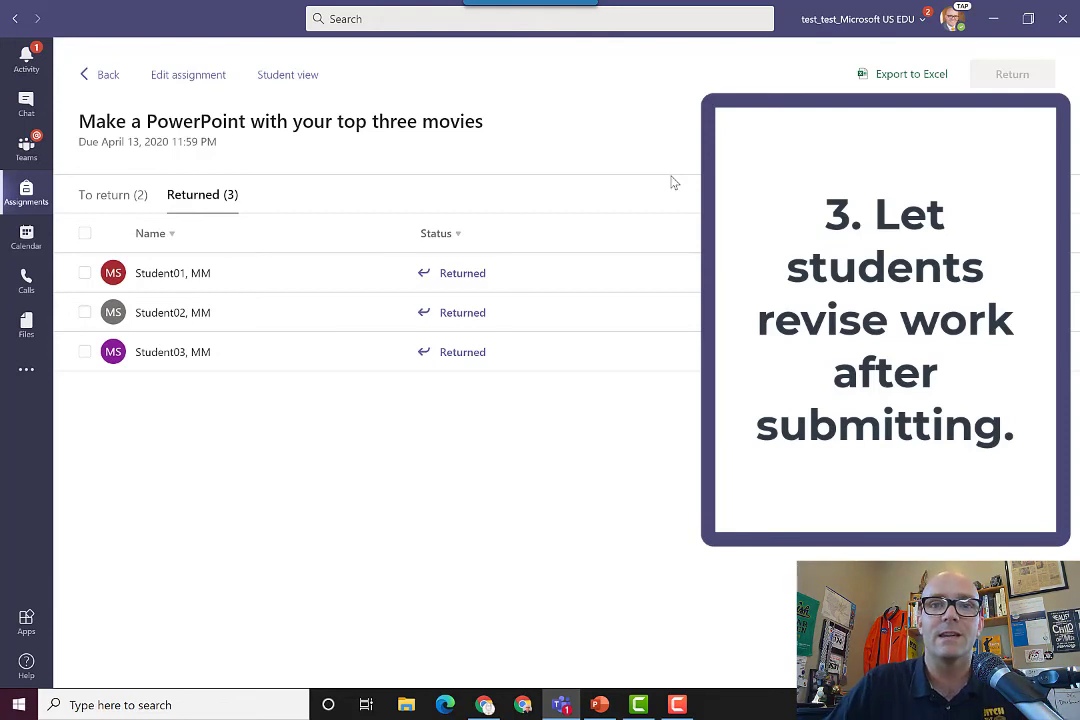
mouse_move(657, 235)
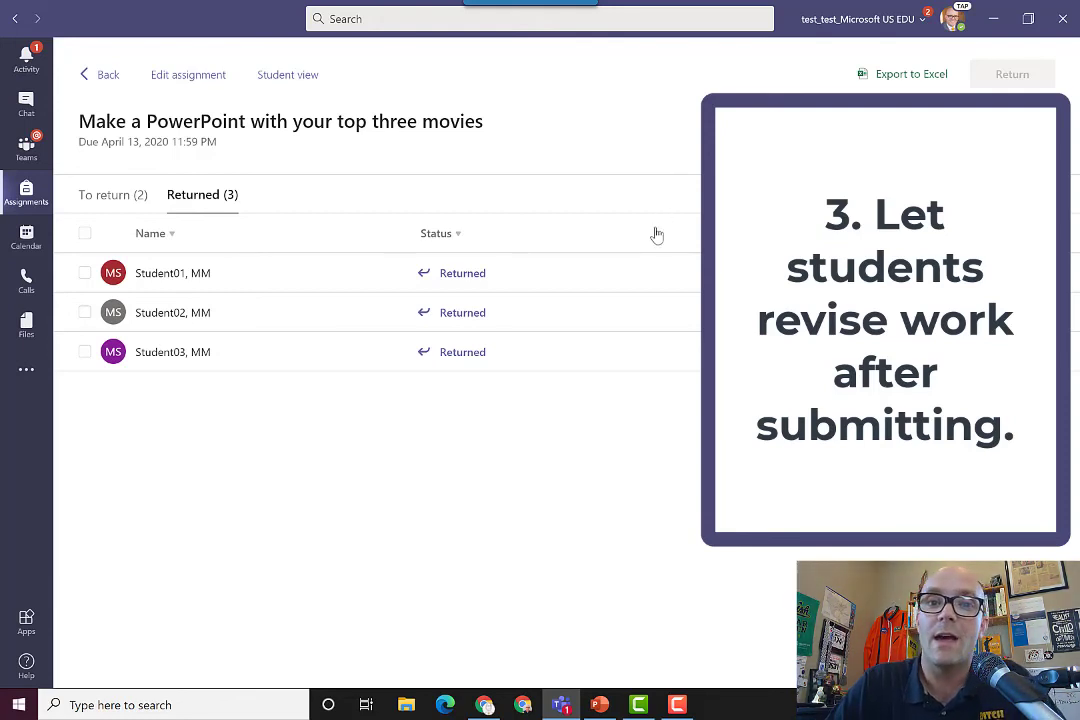
mouse_move(612, 242)
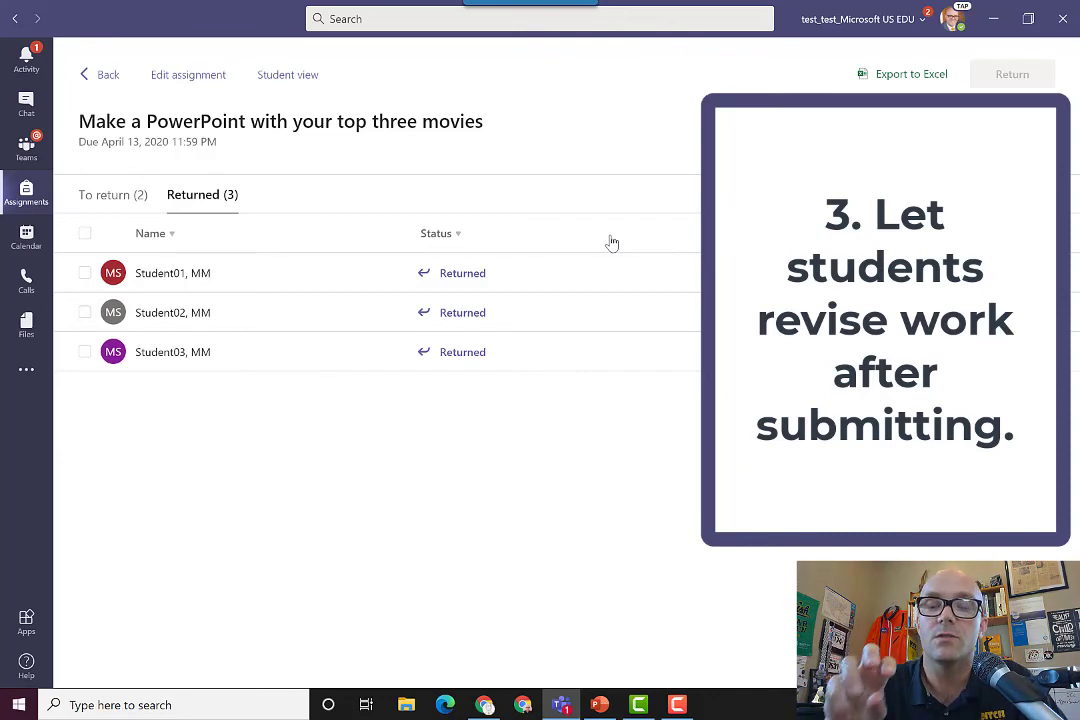
mouse_move(588, 253)
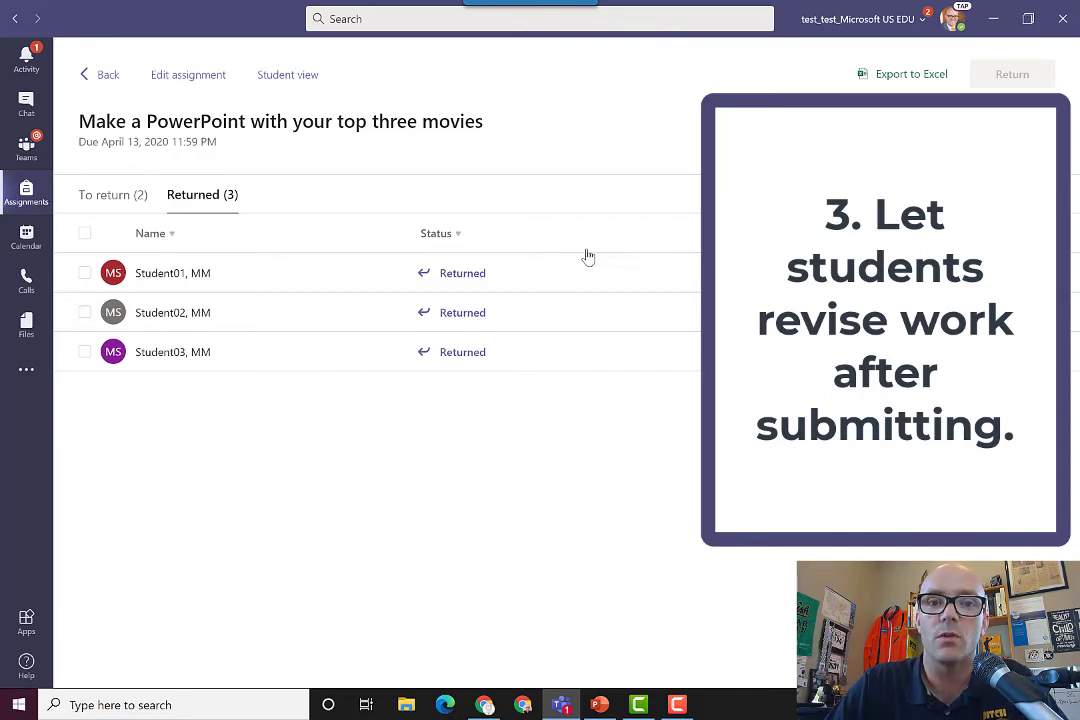
mouse_move(549, 280)
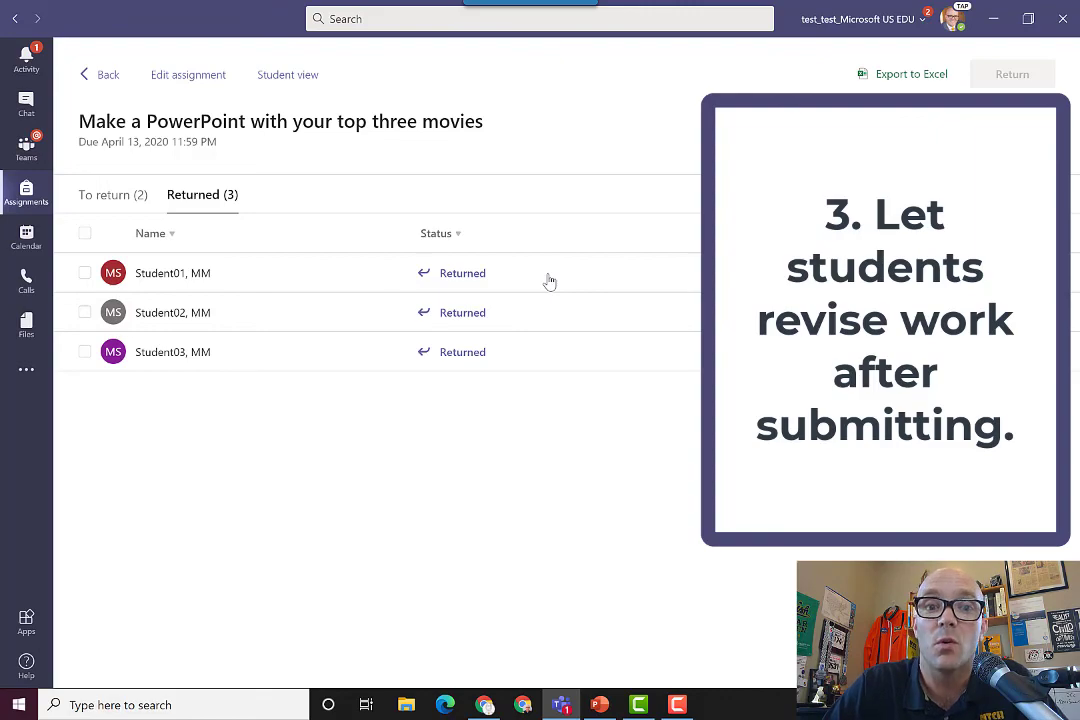
Leave the movies assignment's Returned list for the class team's General channel posts
click(26, 147)
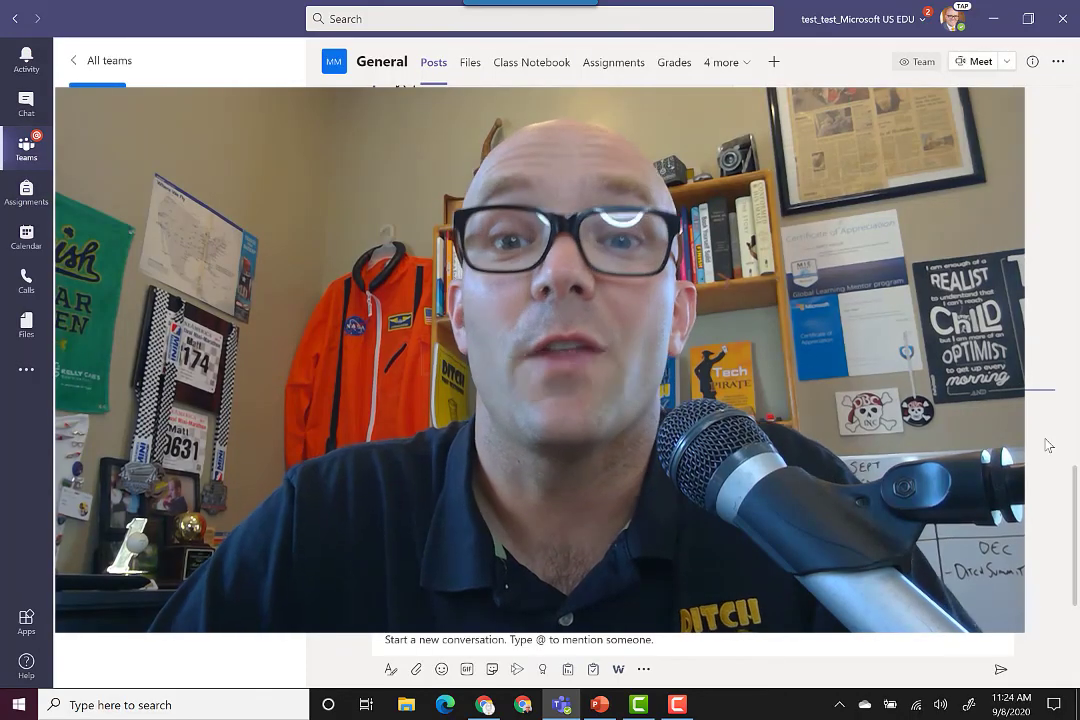